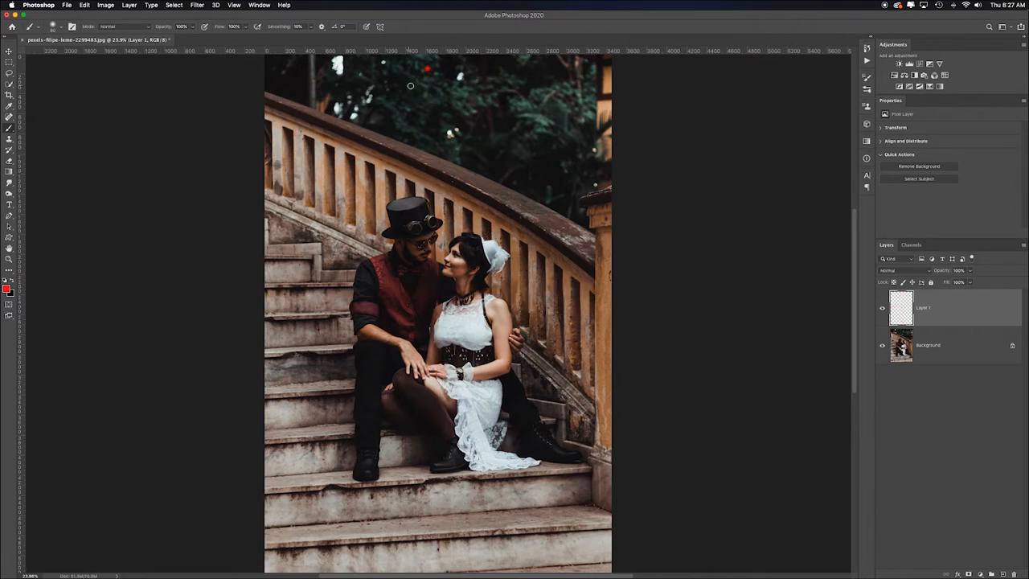
Heal the bright specks in the foliage above the stairs with the Spot Healing Brush
{"action": "left_click_drag", "start_coordinate": [463, 77], "coordinate": [450, 132]}
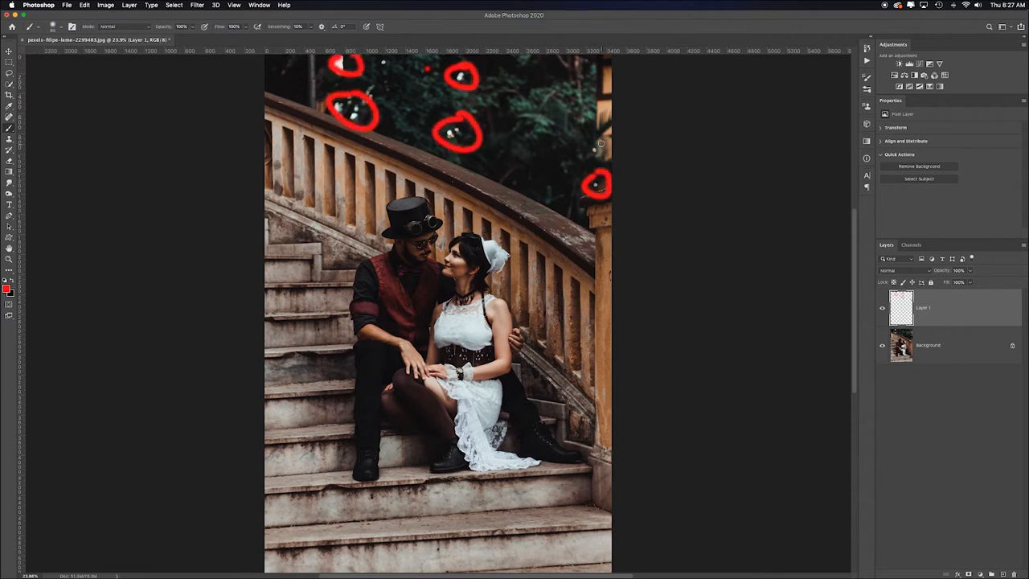
{"action": "left_click", "coordinate": [603, 145]}
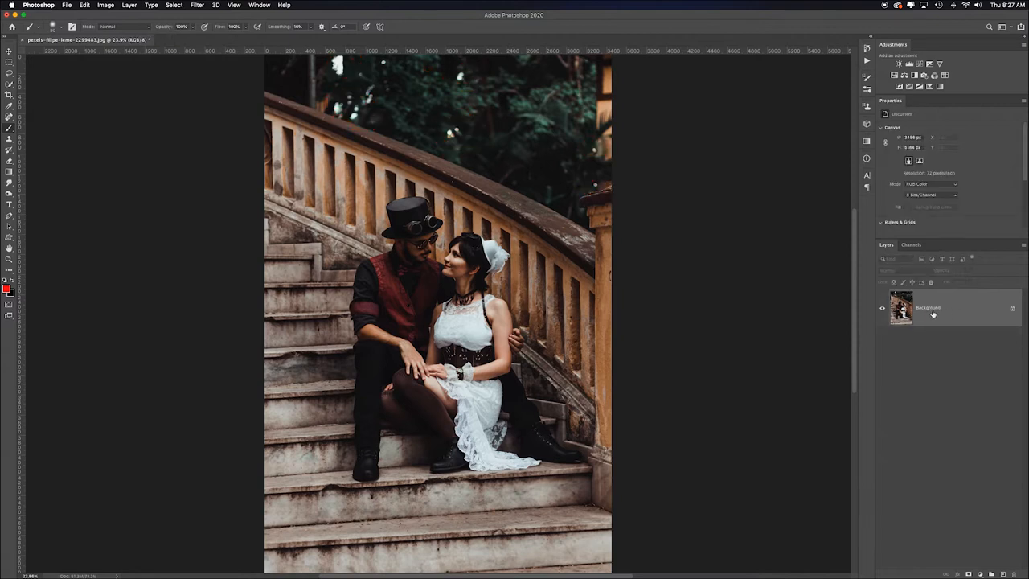
Duplicate the Background layer twice with Cmd+J and rename the top copy
{"action": "key", "text": "cmd+j"}
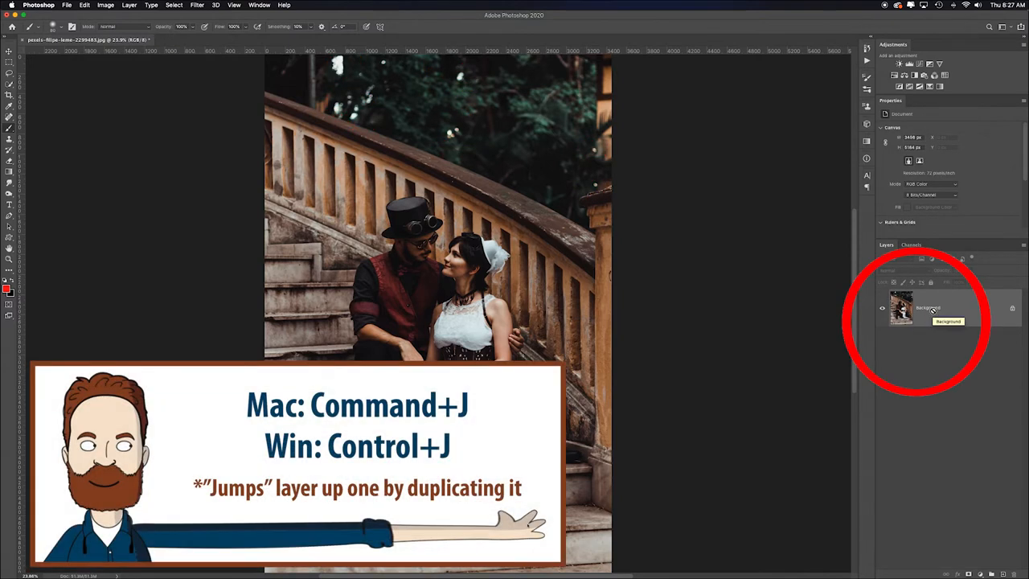
{"action": "key", "text": "cmd+j"}
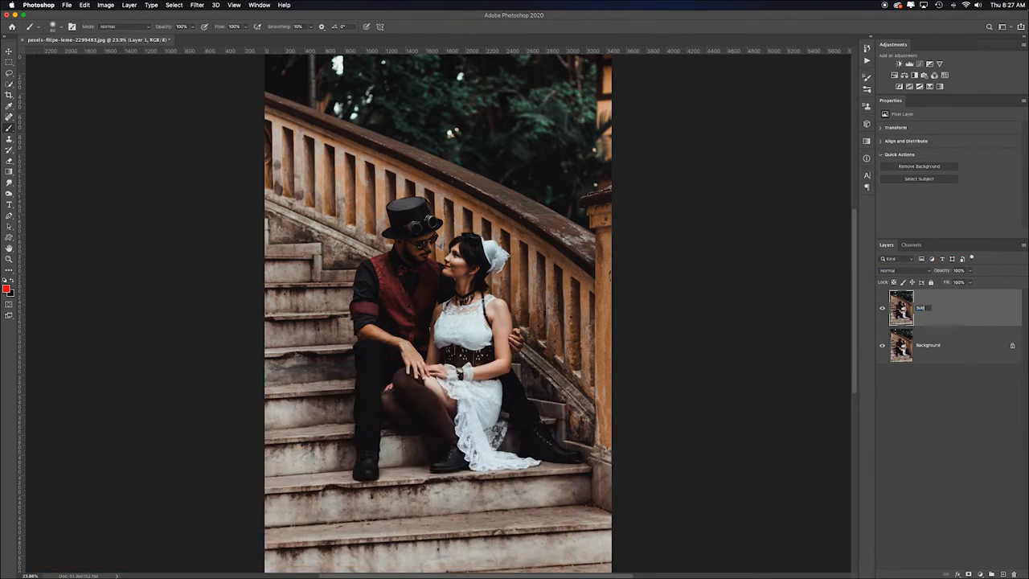
{"action": "key", "text": "cmd+j"}
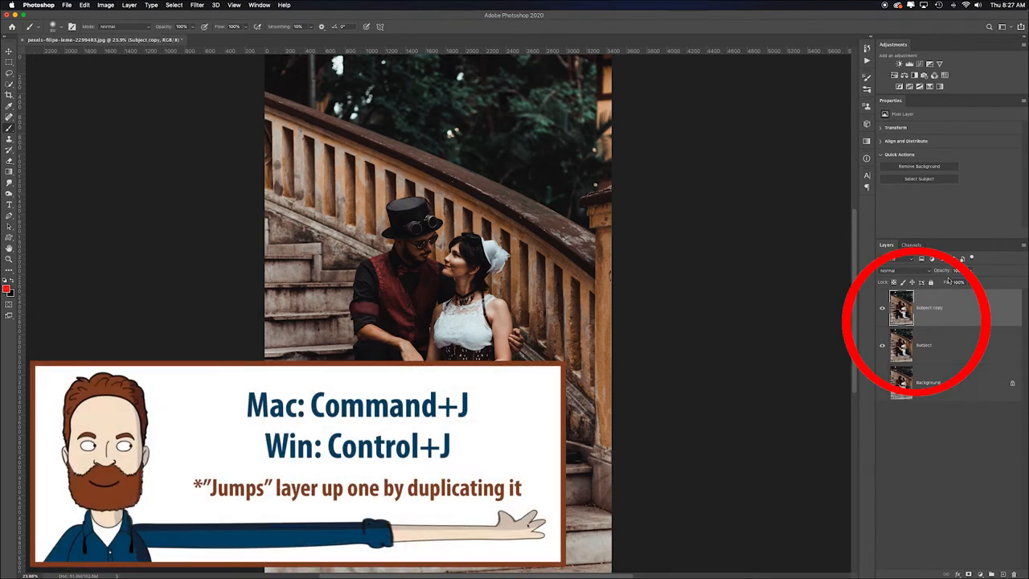
{"action": "double_click", "coordinate": [929, 308]}
{"action": "type", "text": "Background"}
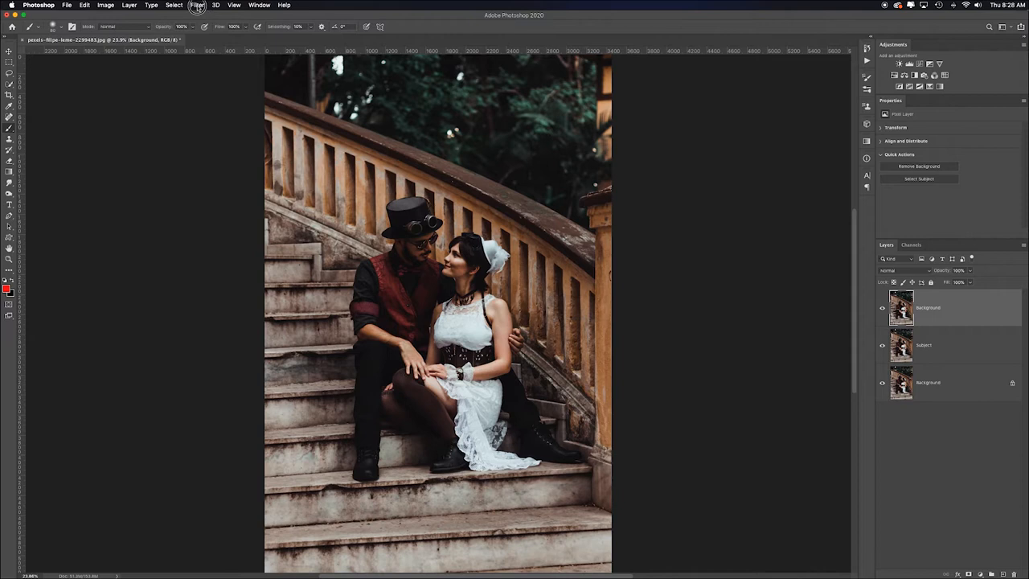
In Camera Raw, set the top copy to Monochrome, raise Clarity and Texture, and add a vignette
{"action": "left_click", "coordinate": [196, 7]}
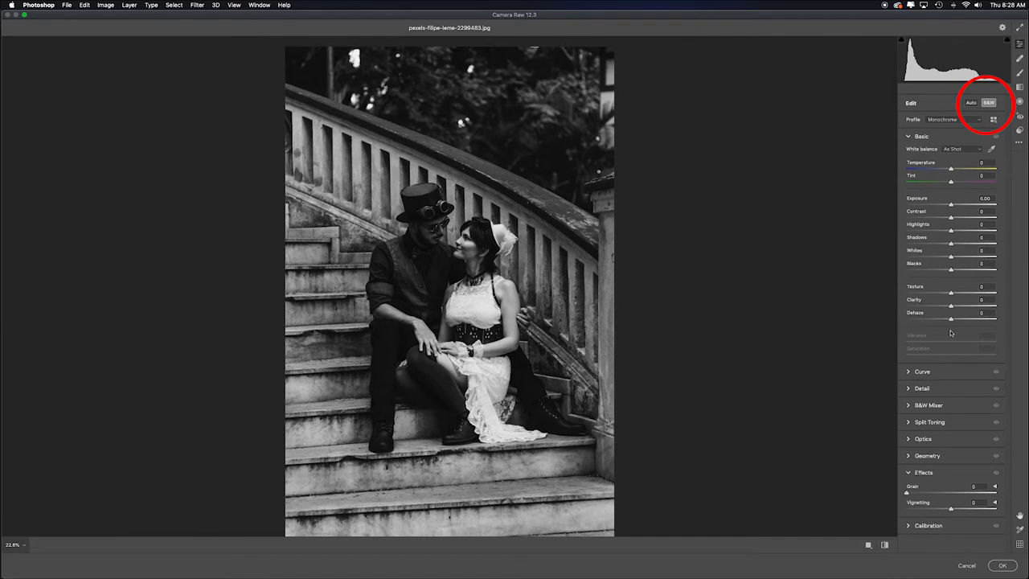
{"action": "left_click_drag", "start_coordinate": [951, 304], "coordinate": [972, 304]}
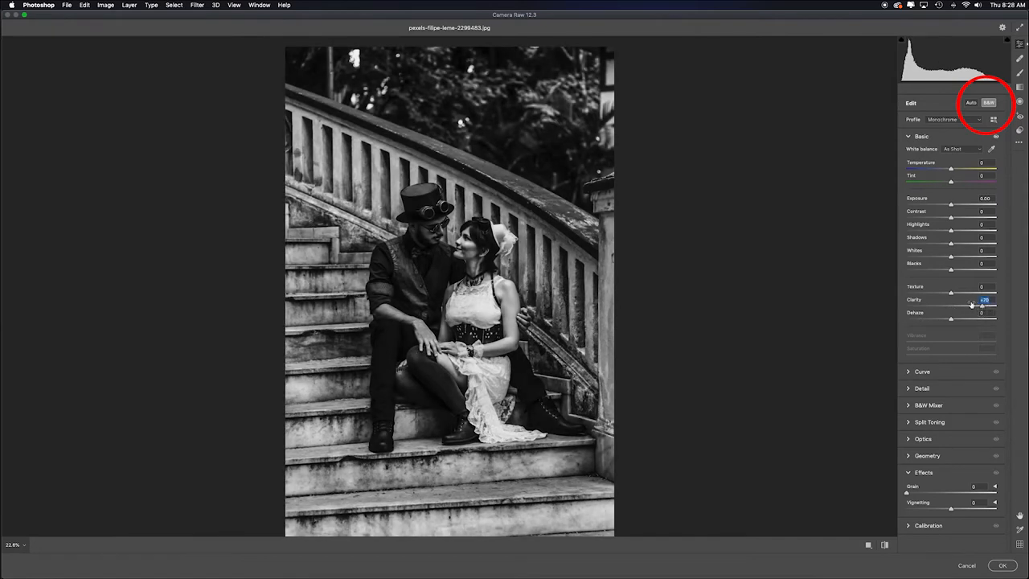
{"action": "left_click_drag", "start_coordinate": [952, 293], "coordinate": [968, 292]}
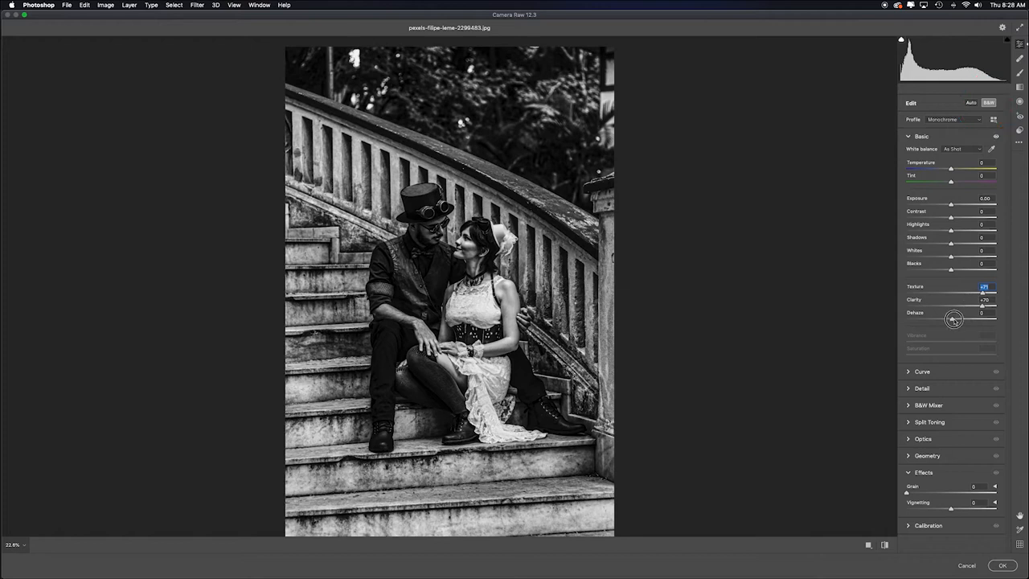
{"action": "left_click_drag", "start_coordinate": [955, 318], "coordinate": [982, 313]}
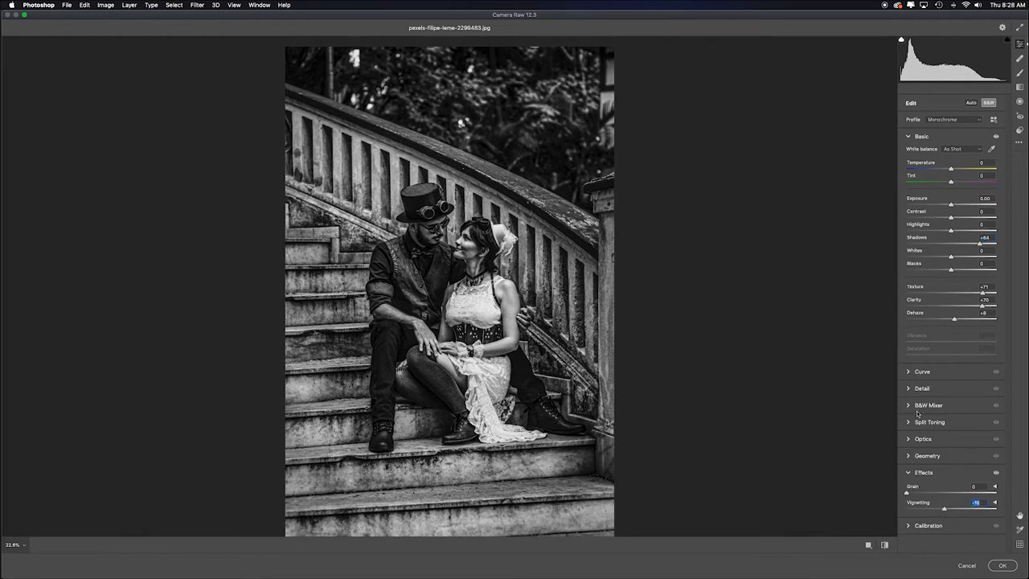
Tune the B&W Mixer greens, yellows and oranges for a gritty grey rendering
{"action": "left_click", "coordinate": [929, 405]}
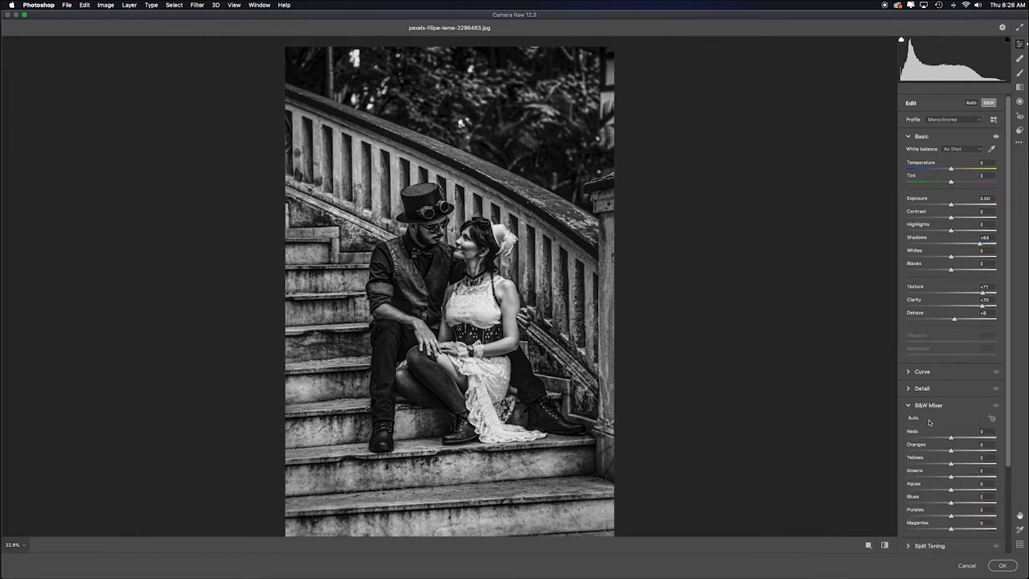
{"action": "mouse_move", "coordinate": [799, 318]}
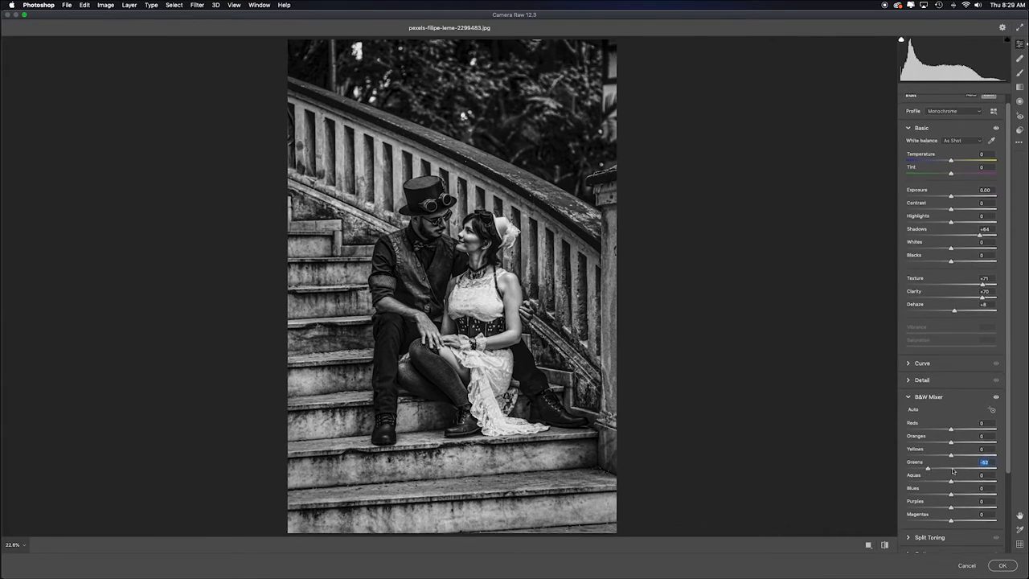
{"action": "left_click_drag", "start_coordinate": [926, 455], "coordinate": [901, 455]}
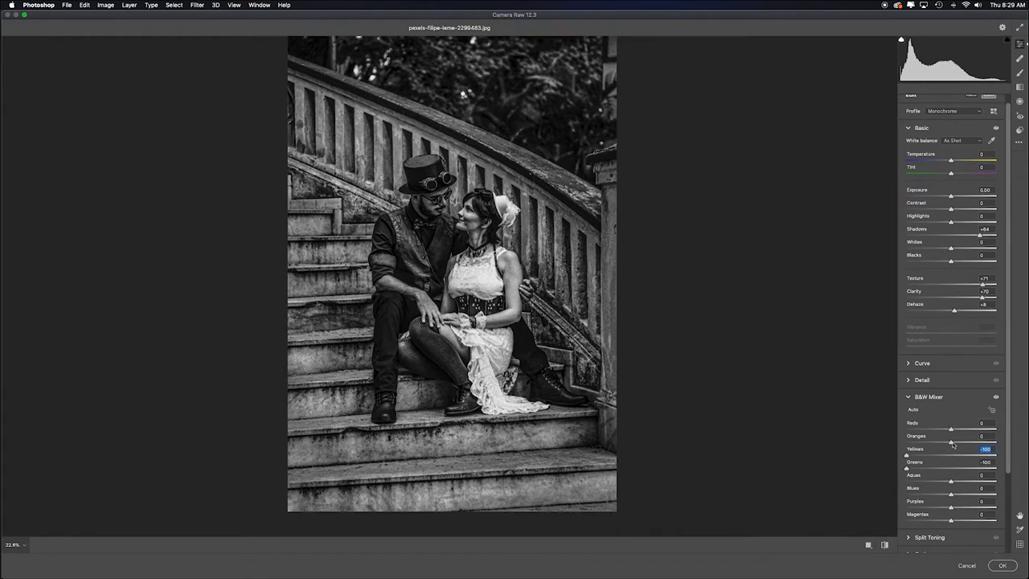
{"action": "left_click_drag", "start_coordinate": [950, 436], "coordinate": [981, 435]}
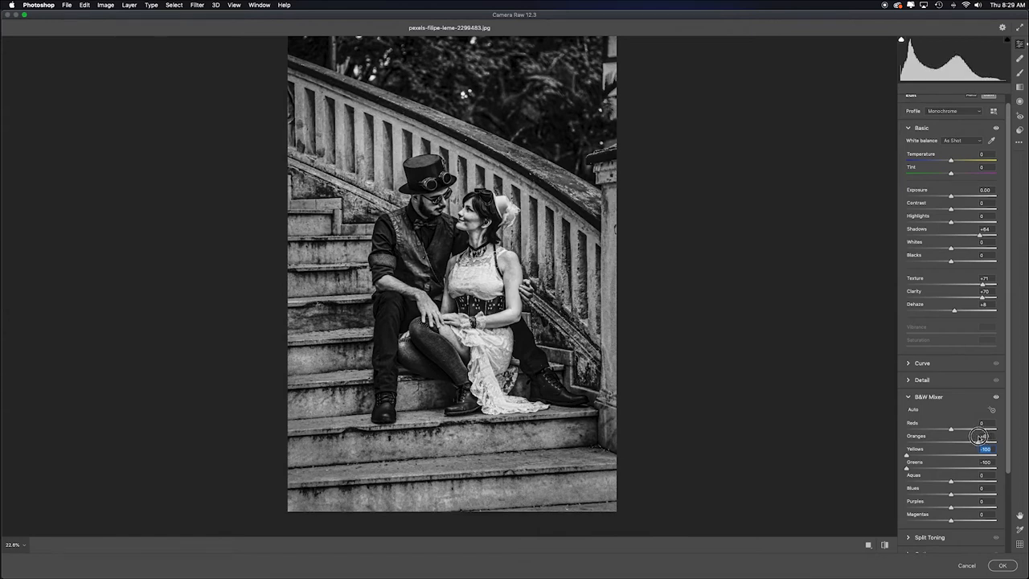
{"action": "left_click_drag", "start_coordinate": [956, 436], "coordinate": [946, 427]}
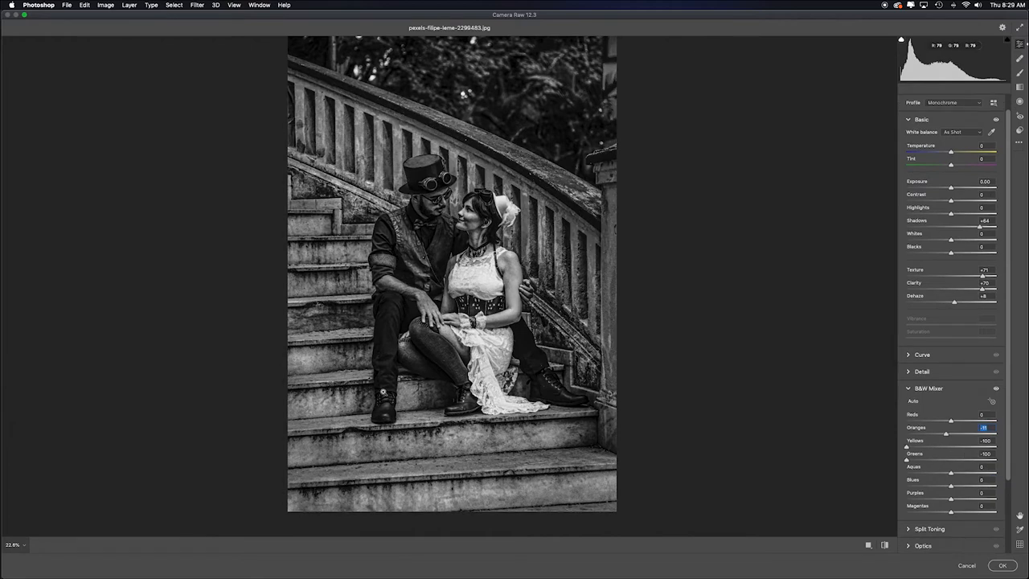
{"action": "left_click_drag", "start_coordinate": [952, 174], "coordinate": [957, 186]}
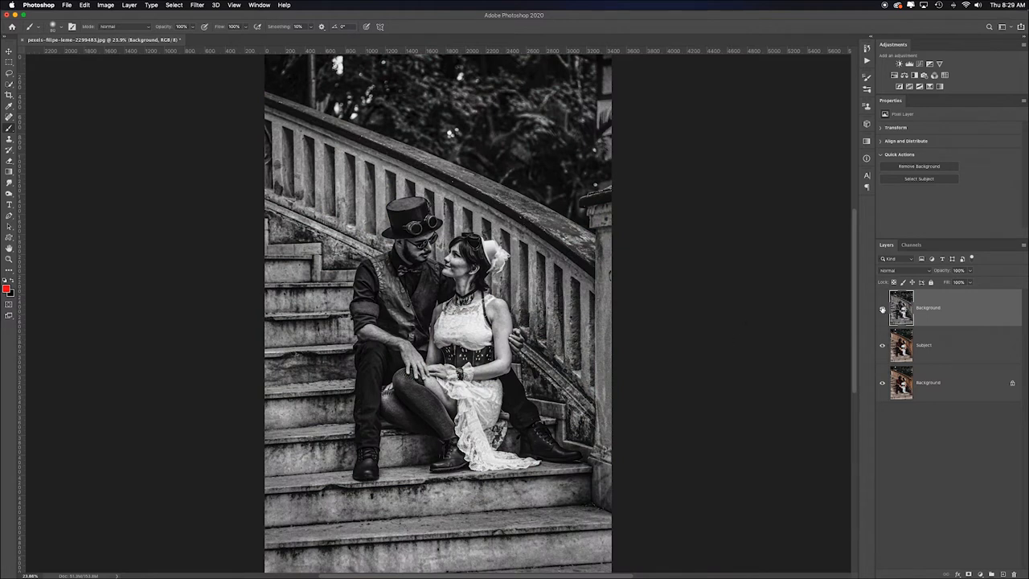
Hide the top layer, convert the middle copy to B&W in Camera Raw, raise Exposure and lower Highlights
{"action": "left_click", "coordinate": [196, 5]}
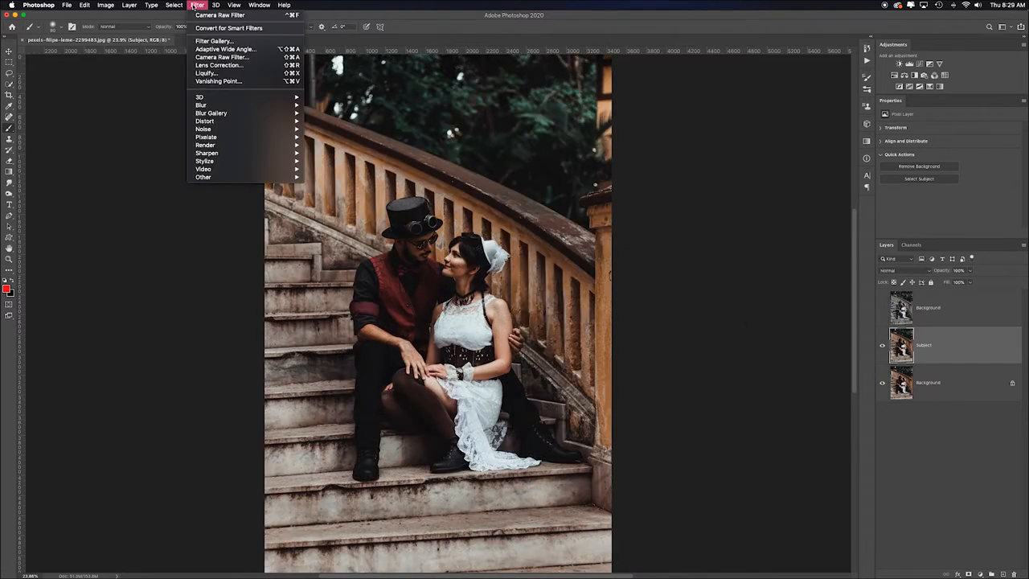
{"action": "mouse_move", "coordinate": [222, 58]}
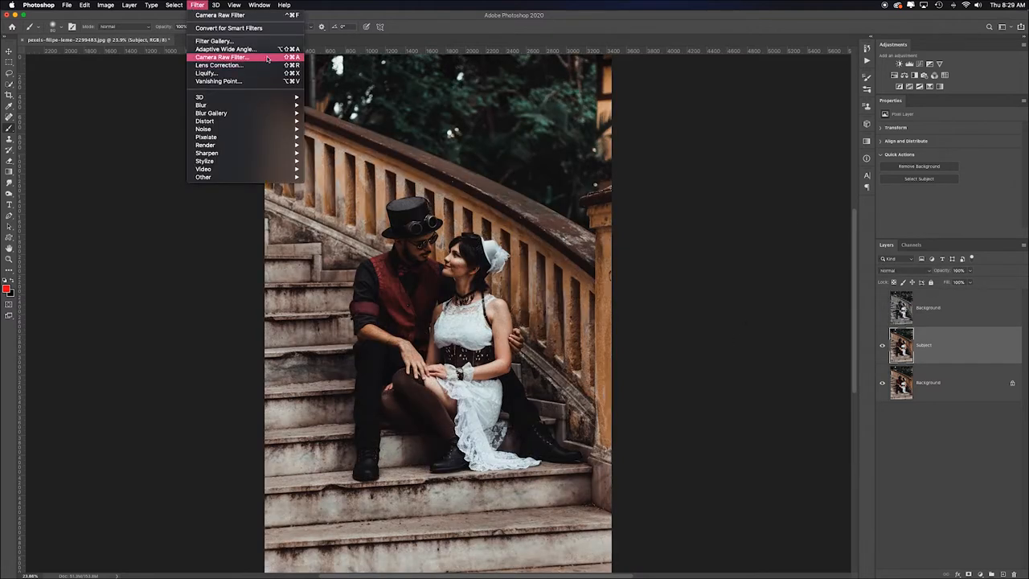
{"action": "left_click", "coordinate": [222, 58]}
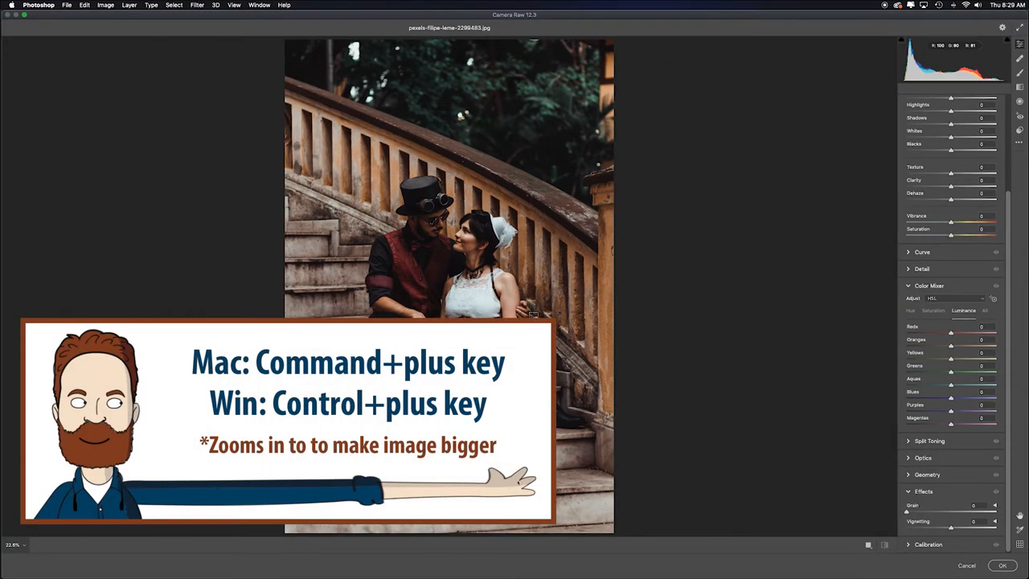
{"action": "key", "text": "cmd+plus"}
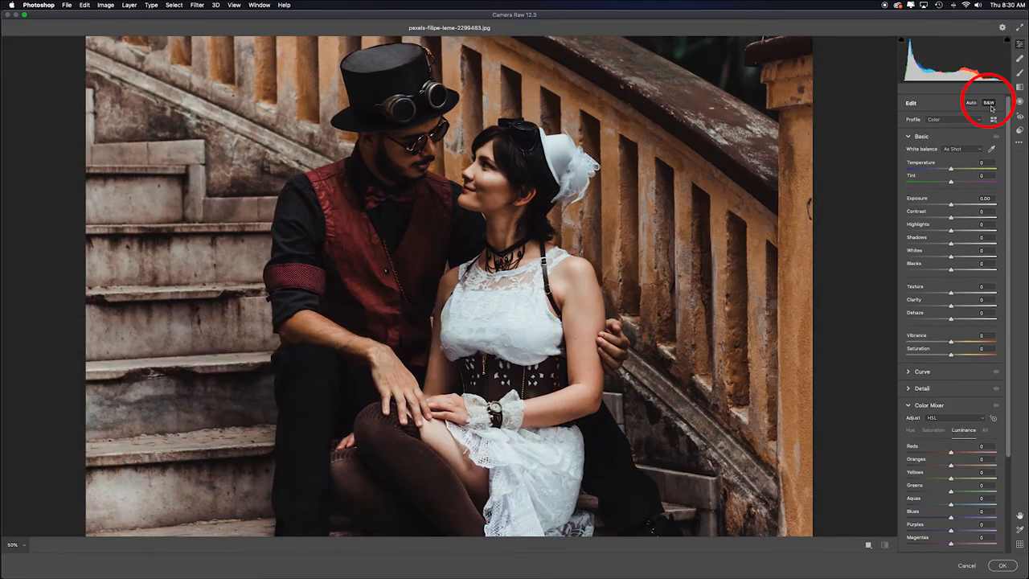
{"action": "left_click", "coordinate": [987, 103]}
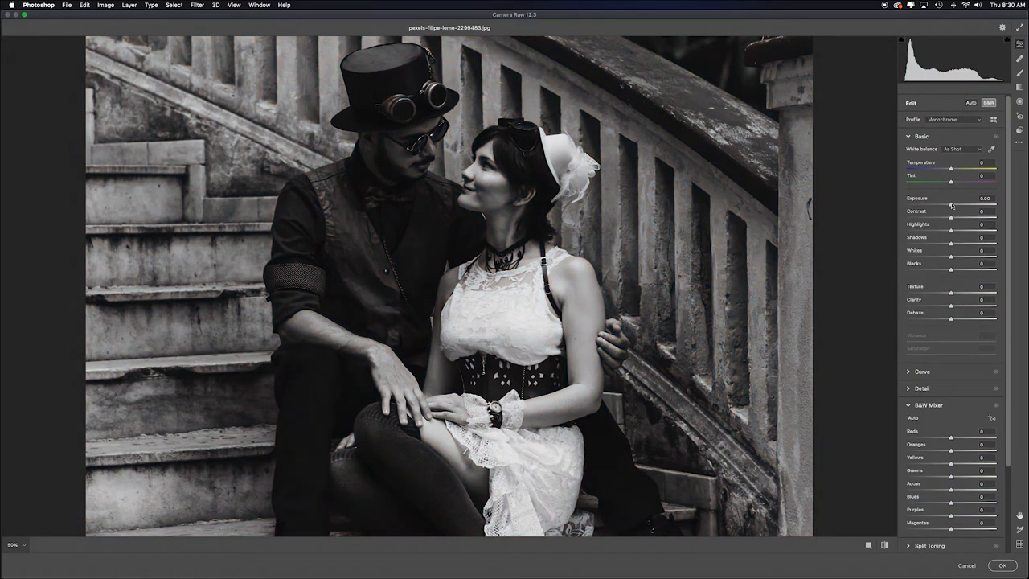
{"action": "left_click_drag", "start_coordinate": [952, 206], "coordinate": [972, 206]}
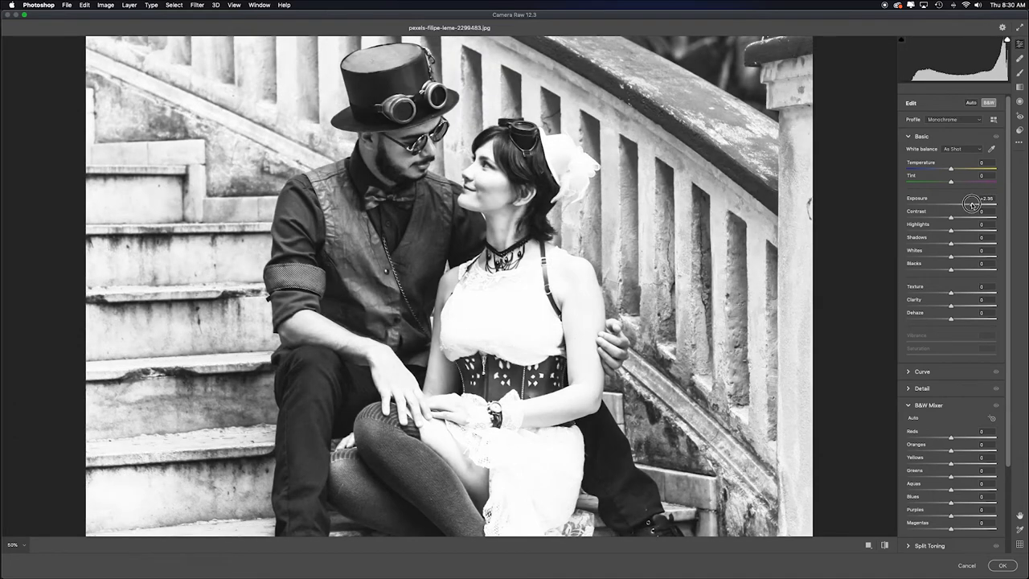
{"action": "left_click_drag", "start_coordinate": [973, 206], "coordinate": [961, 206]}
{"action": "type", "text": "-100"}
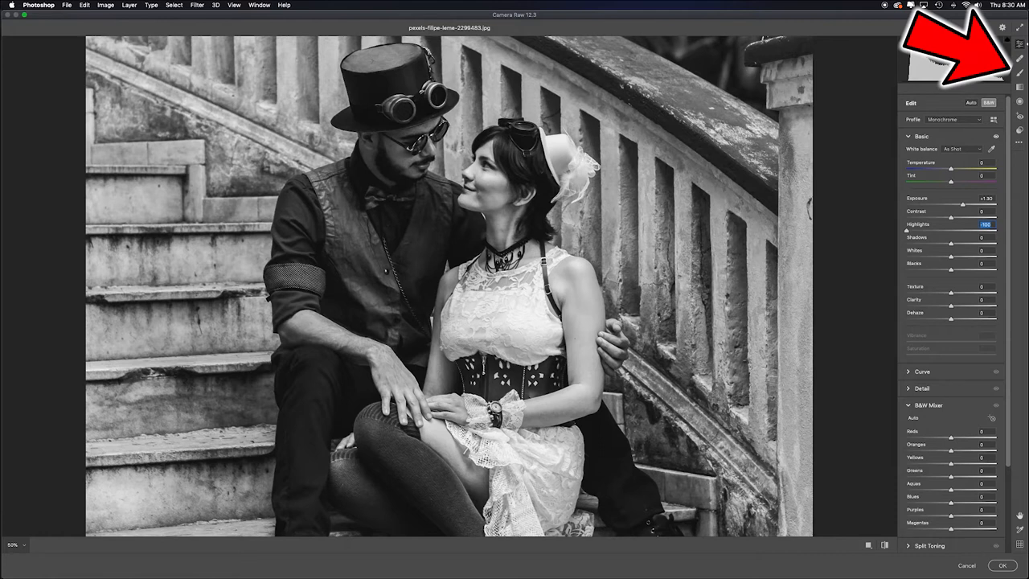
{"action": "mouse_move", "coordinate": [1019, 77]}
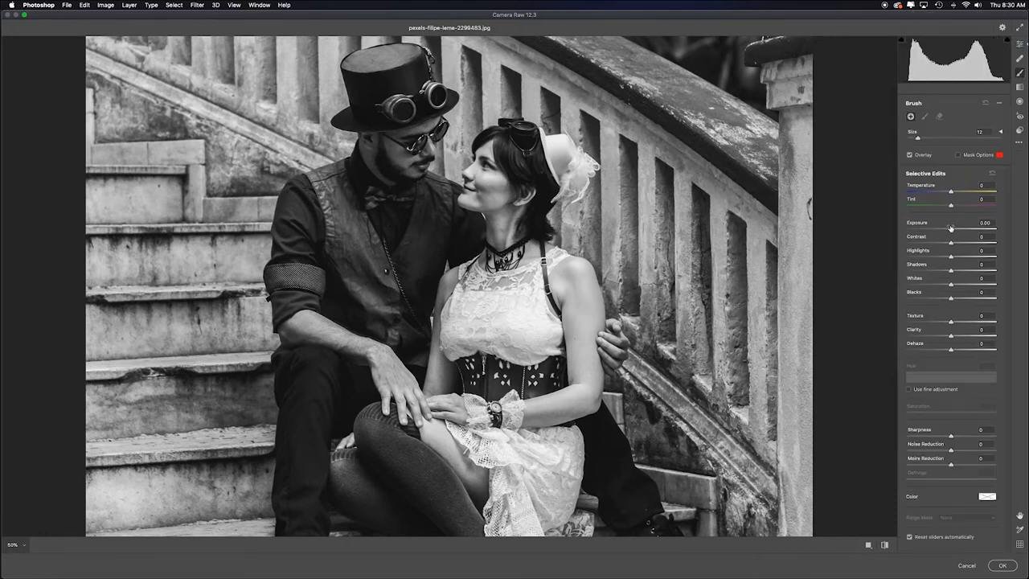
Brush a local adjustment over the man's sunglasses and lift its exposure and shadows
{"action": "left_click_drag", "start_coordinate": [951, 231], "coordinate": [974, 231]}
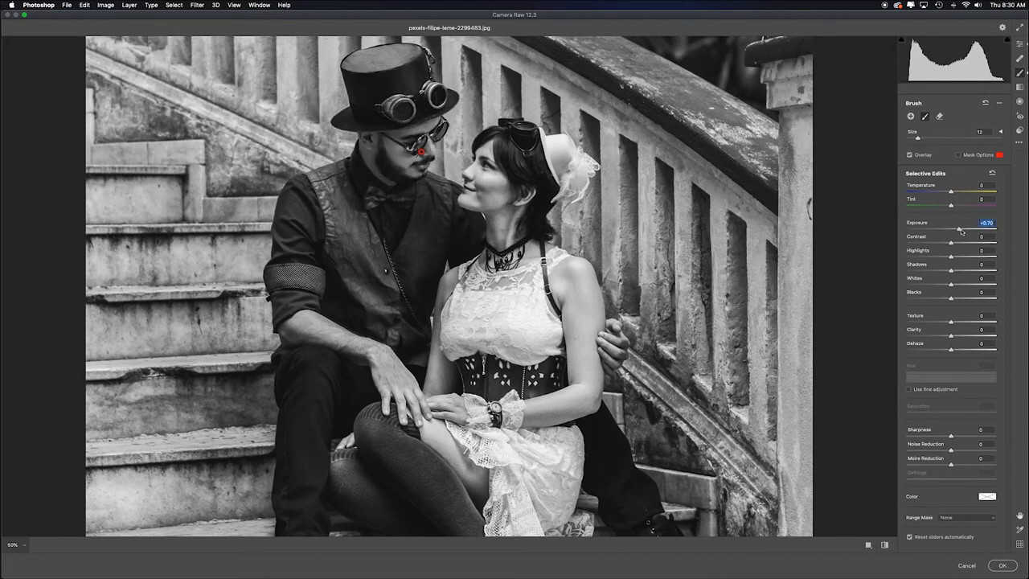
{"action": "left_click_drag", "start_coordinate": [962, 228], "coordinate": [964, 228]}
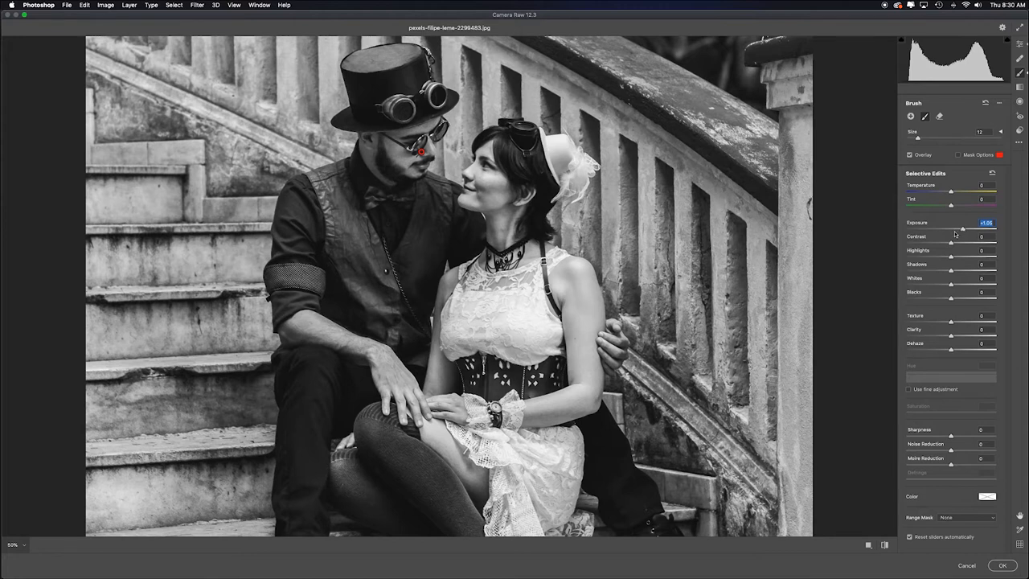
{"action": "left_click_drag", "start_coordinate": [952, 273], "coordinate": [971, 274]}
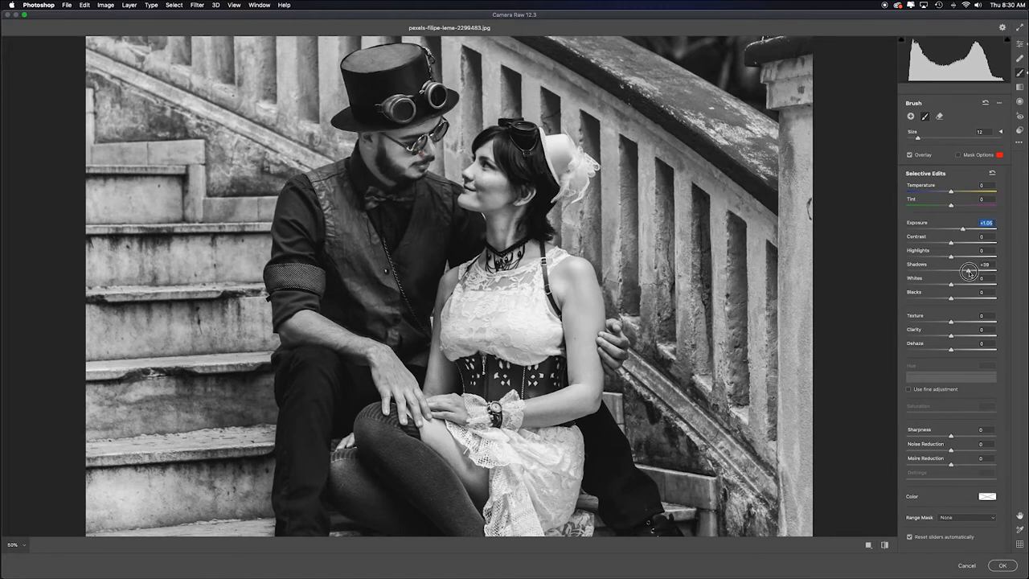
{"action": "left_click_drag", "start_coordinate": [970, 271], "coordinate": [963, 273]}
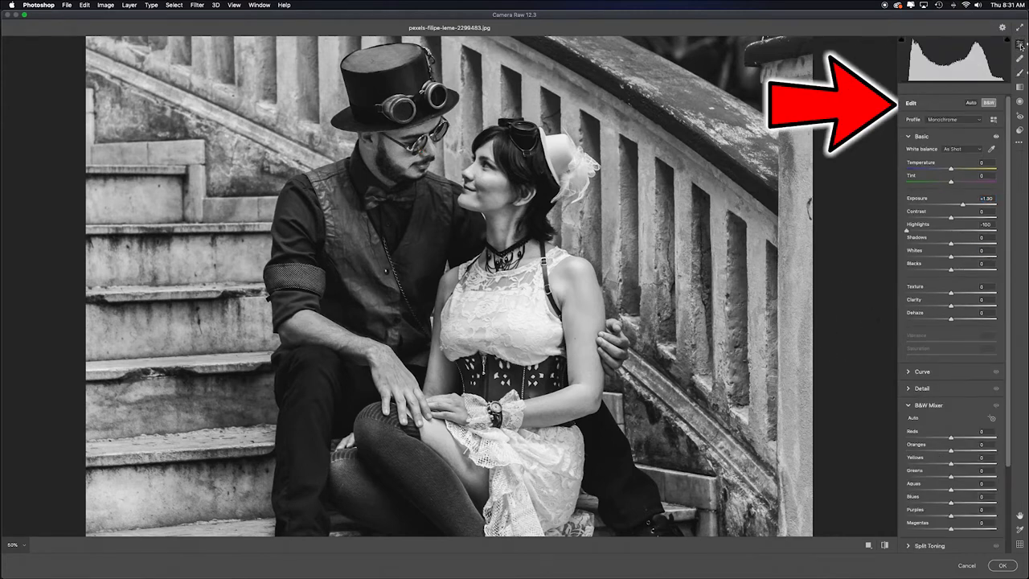
Fine-tune the Oranges and Yellows in the B&W Mixer and commit the Camera Raw edits with OK
{"action": "scroll", "scroll_direction": "down", "scroll_amount": 3}
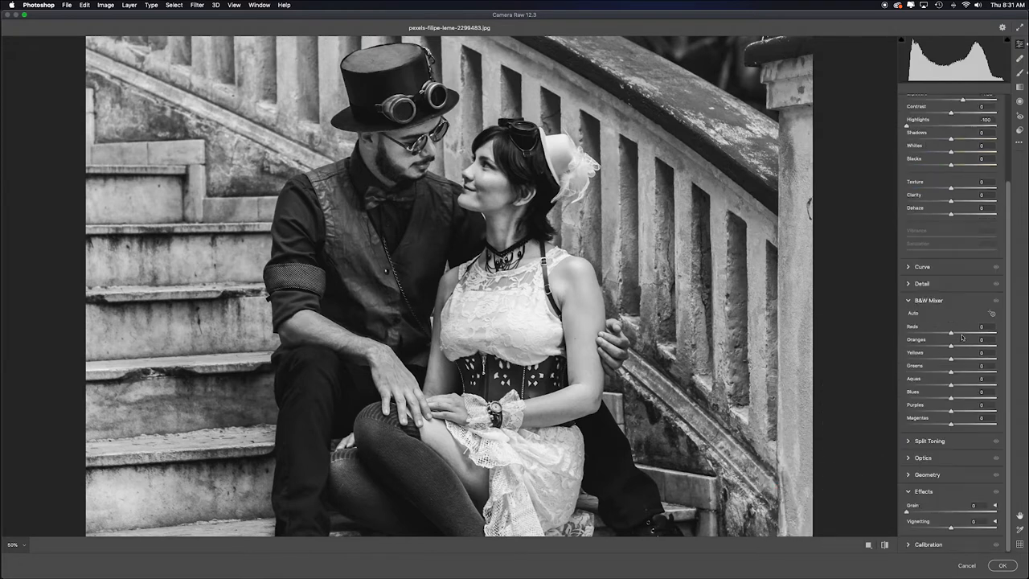
{"action": "left_click_drag", "start_coordinate": [951, 335], "coordinate": [964, 334]}
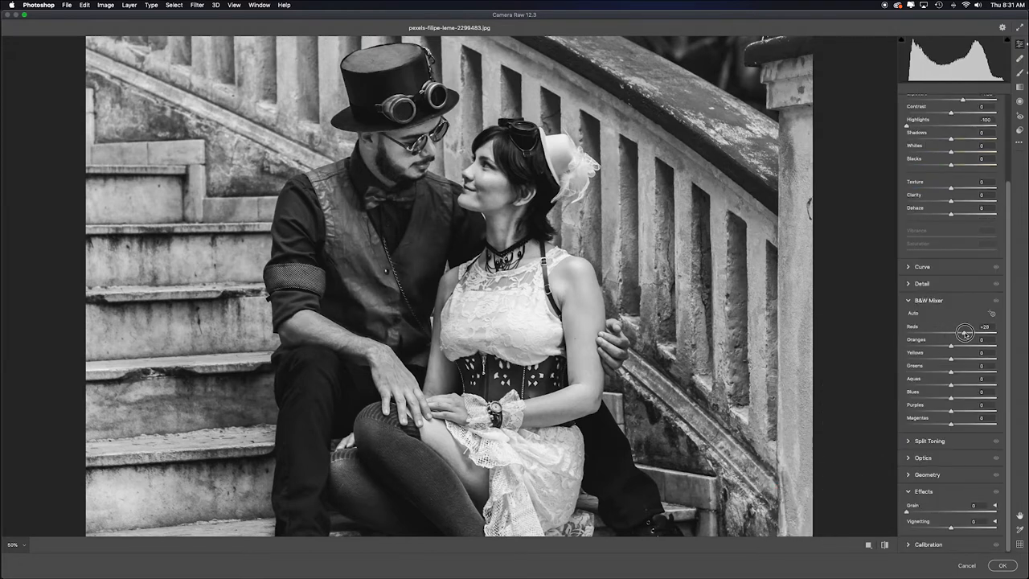
{"action": "left_click_drag", "start_coordinate": [965, 331], "coordinate": [971, 331]}
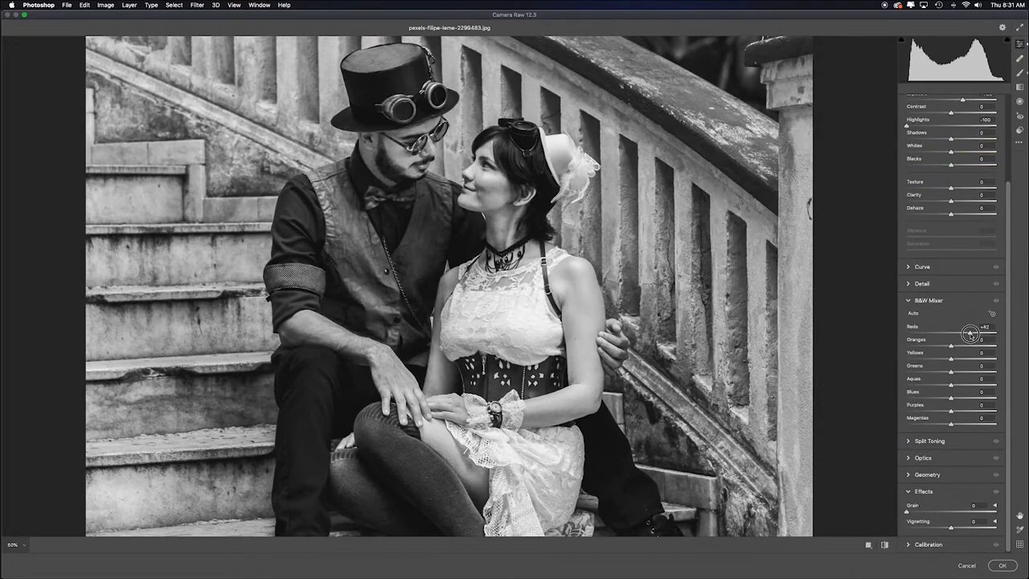
{"action": "left_click_drag", "start_coordinate": [971, 333], "coordinate": [974, 333]}
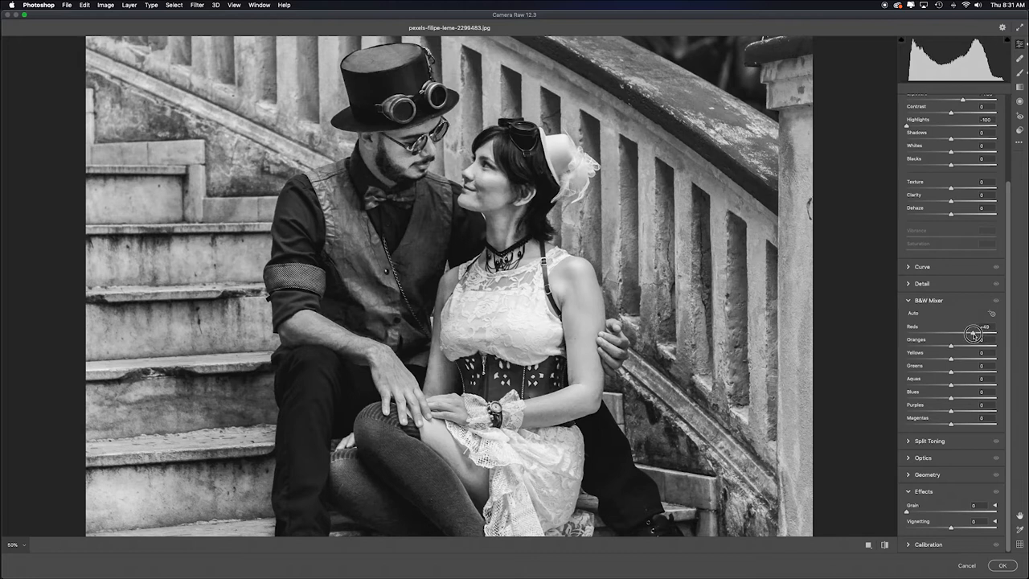
{"action": "left_click_drag", "start_coordinate": [974, 335], "coordinate": [973, 336]}
{"action": "type", "text": "+27"}
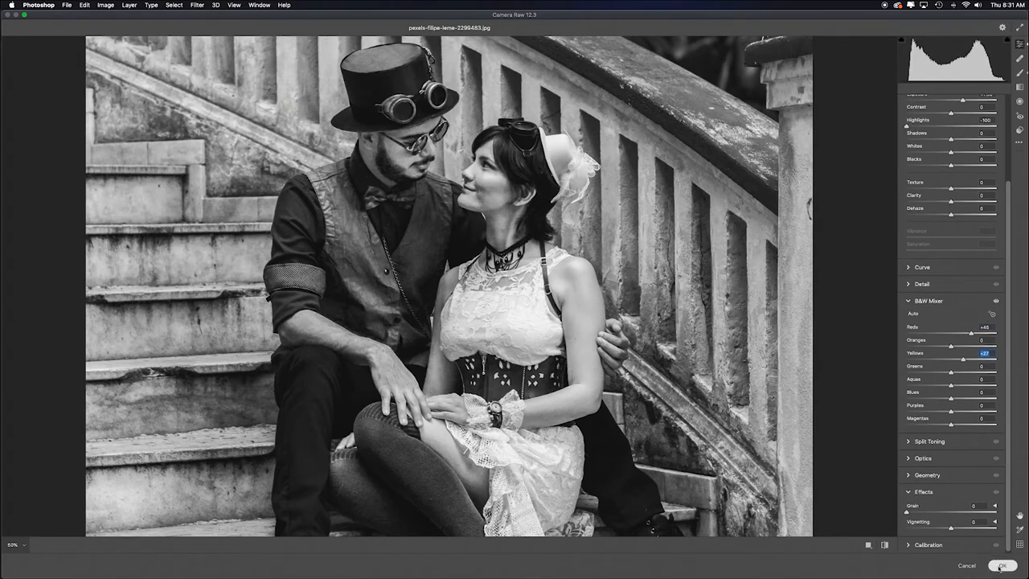
{"action": "left_click", "coordinate": [1000, 566]}
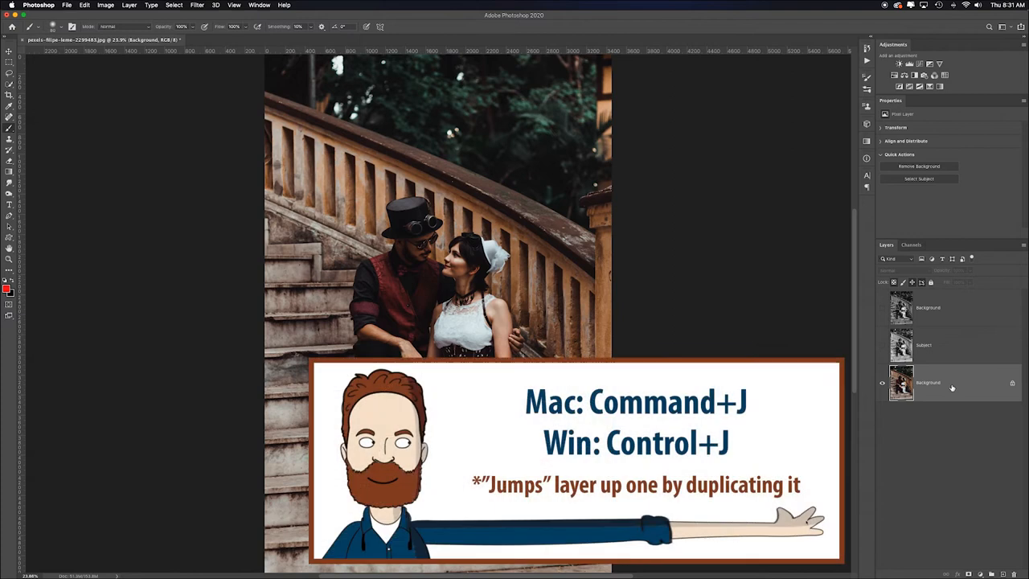
Duplicate the Background layer again and desaturate the copy with Cmd+Shift+U
{"action": "key", "text": "cmd+j"}
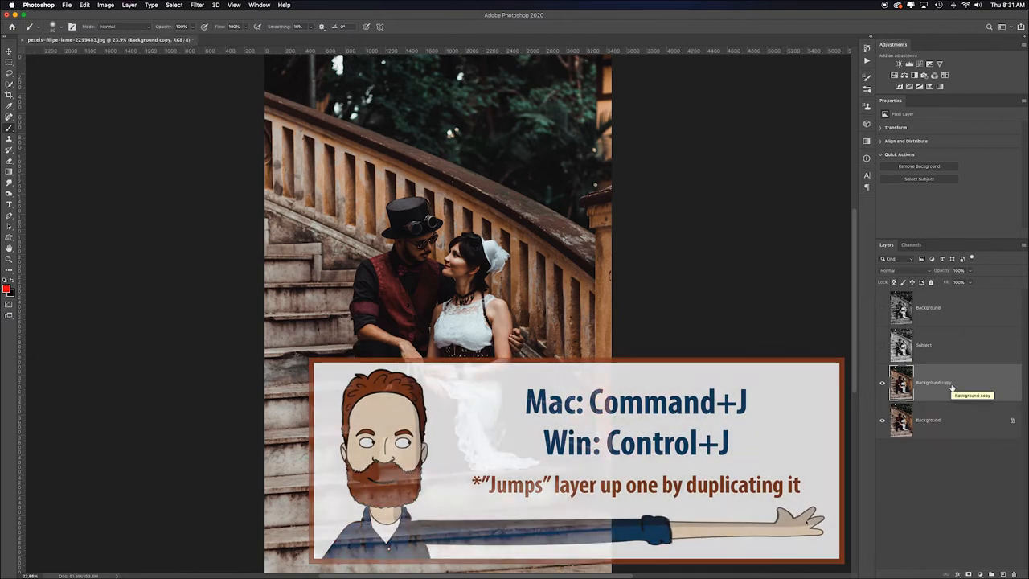
{"action": "key", "text": "cmd+shift+u"}
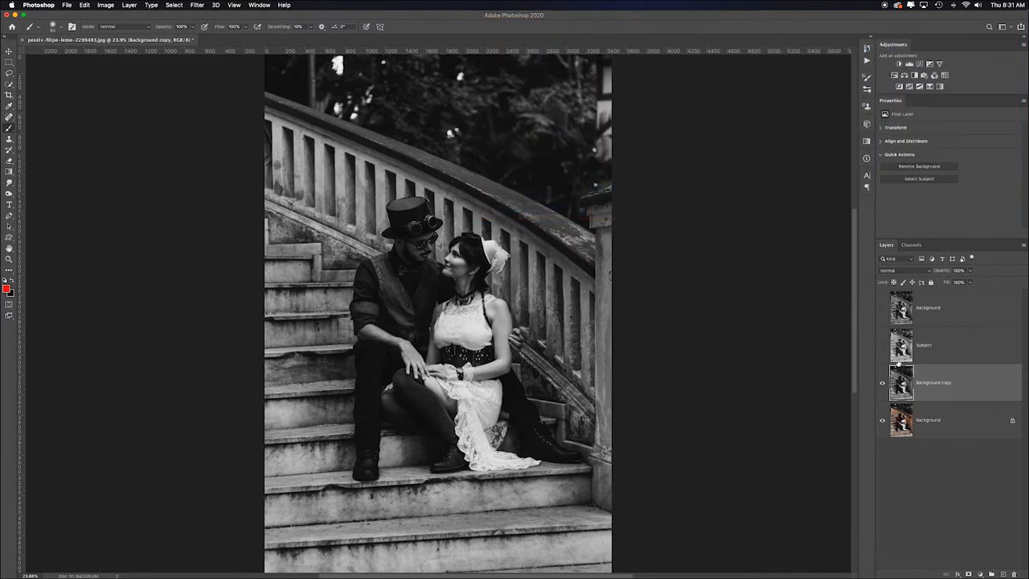
{"action": "mouse_move", "coordinate": [980, 372]}
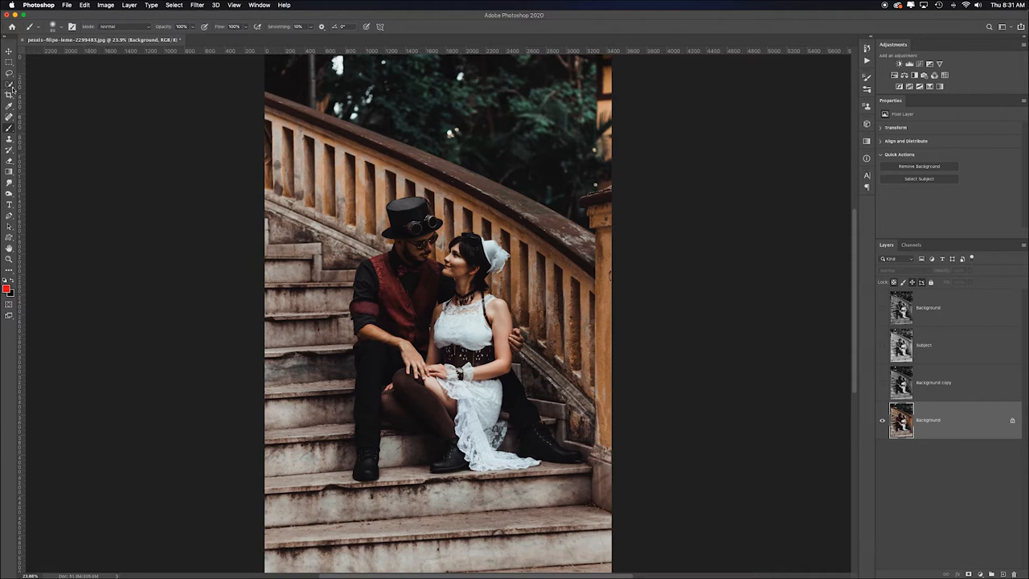
{"action": "mouse_move", "coordinate": [9, 83]}
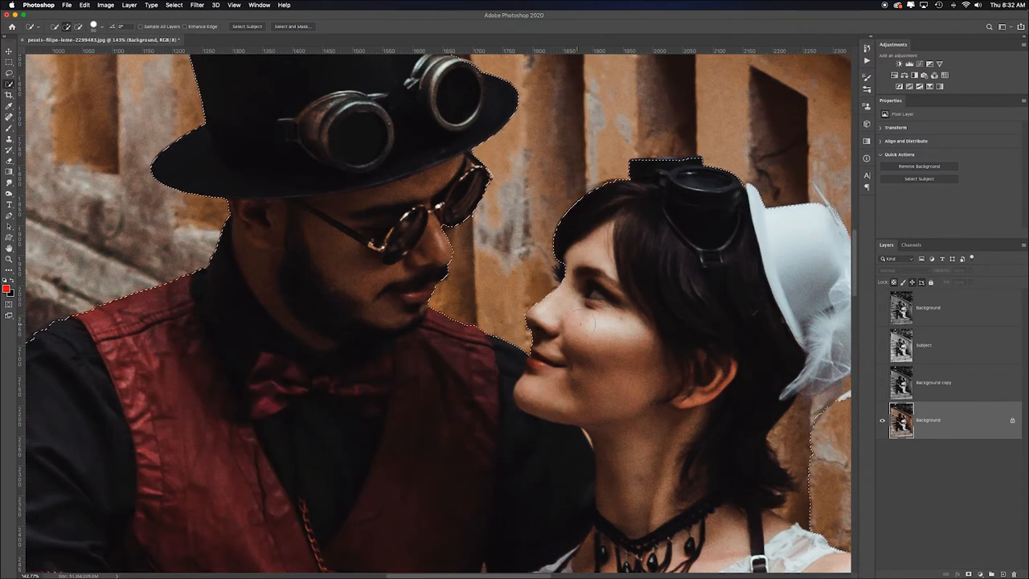
Subtract the wall area beside the man's top hat from the couple selection
{"action": "key", "text": "["}
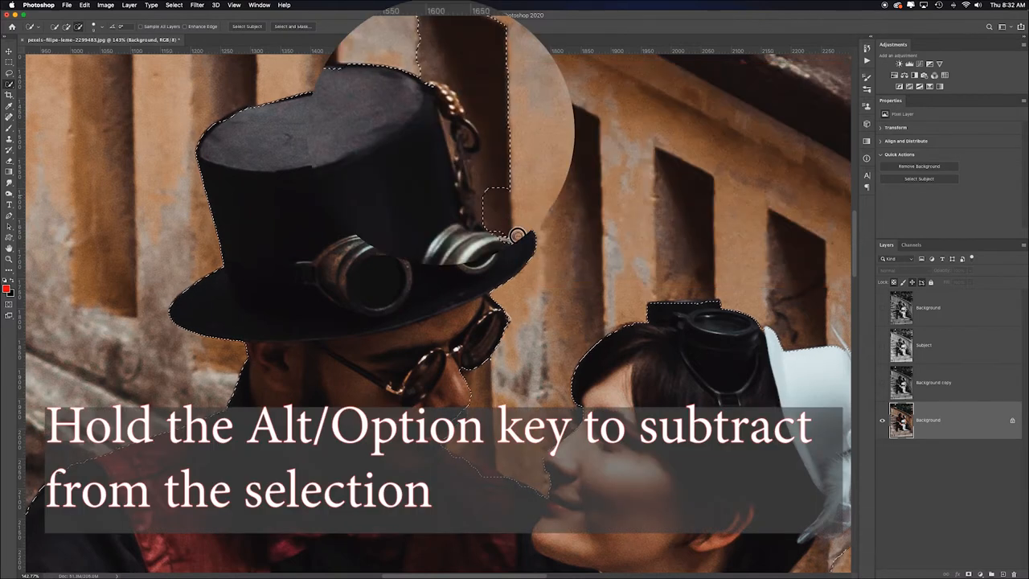
{"action": "left_click_drag", "start_coordinate": [514, 233], "coordinate": [498, 39]}
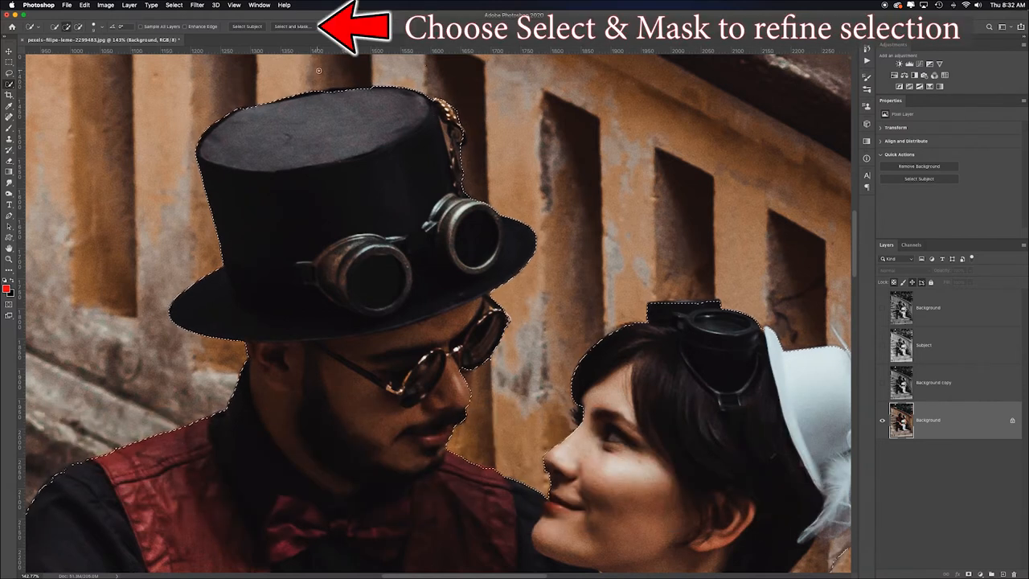
Refine the couple selection in Select and Mask, set its output type, and confirm
{"action": "left_click", "coordinate": [293, 26]}
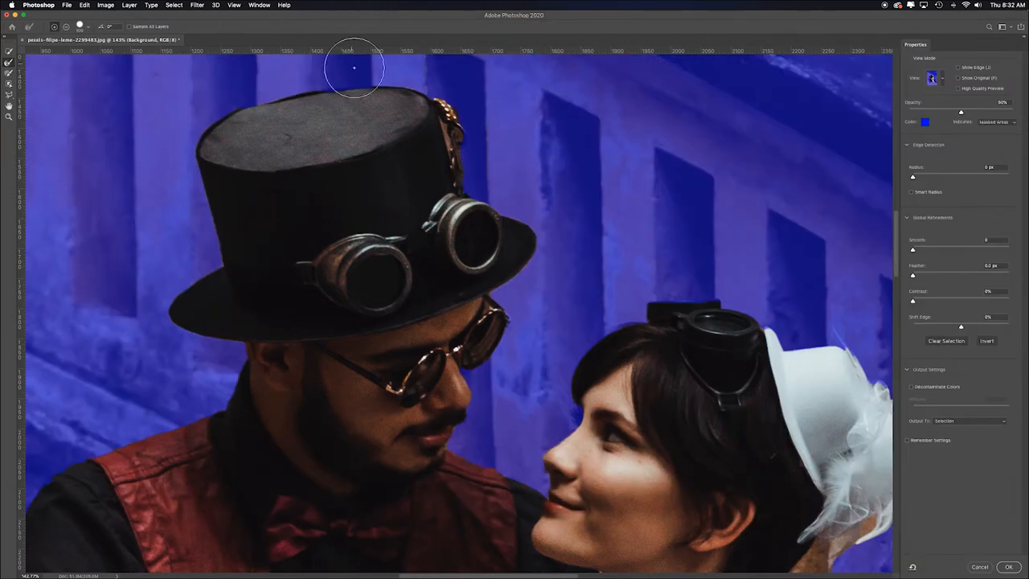
{"action": "mouse_move", "coordinate": [825, 274]}
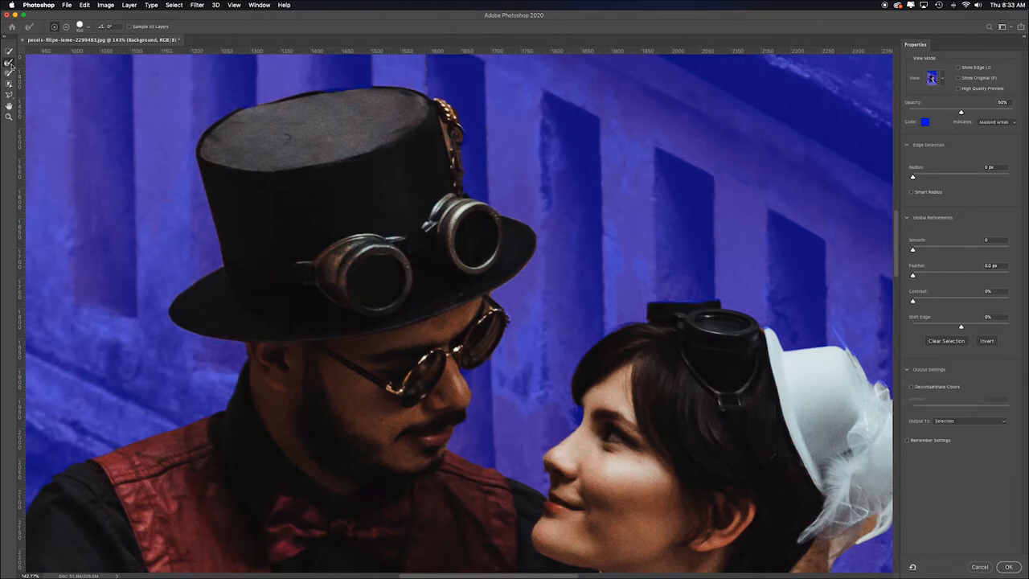
{"action": "key", "text": "["}
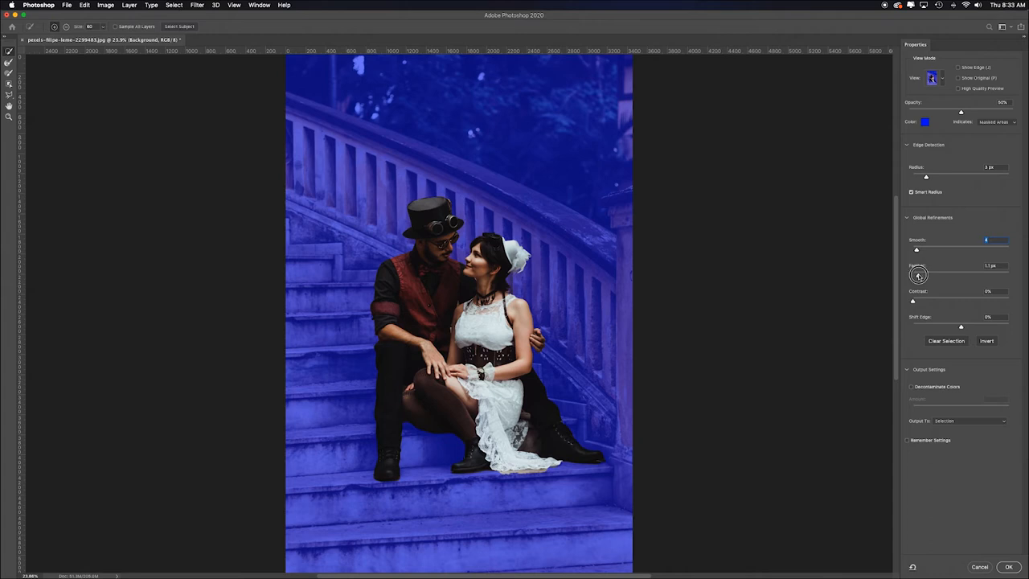
{"action": "left_click", "coordinate": [968, 421]}
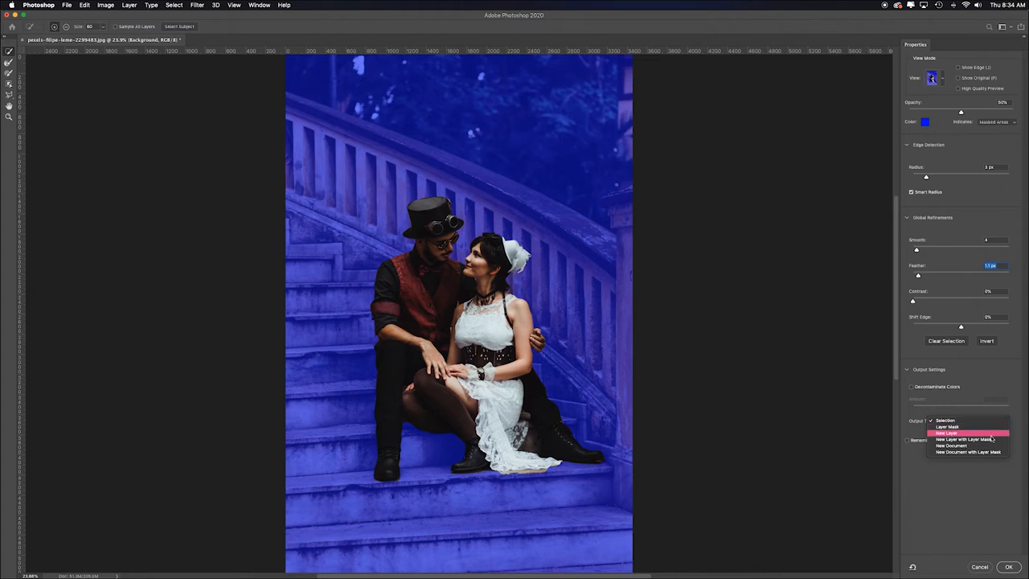
{"action": "mouse_move", "coordinate": [965, 439]}
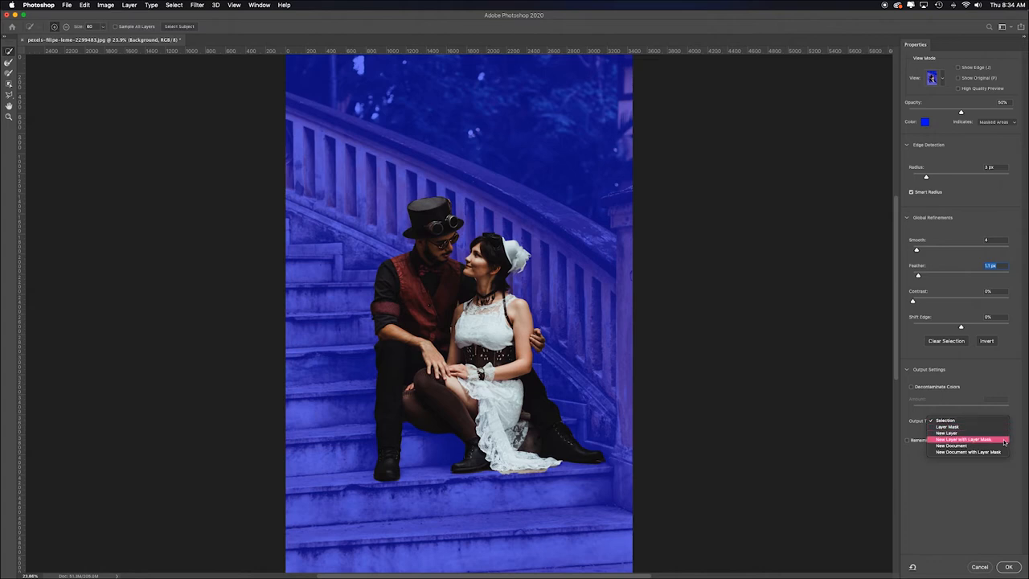
{"action": "mouse_move", "coordinate": [965, 434]}
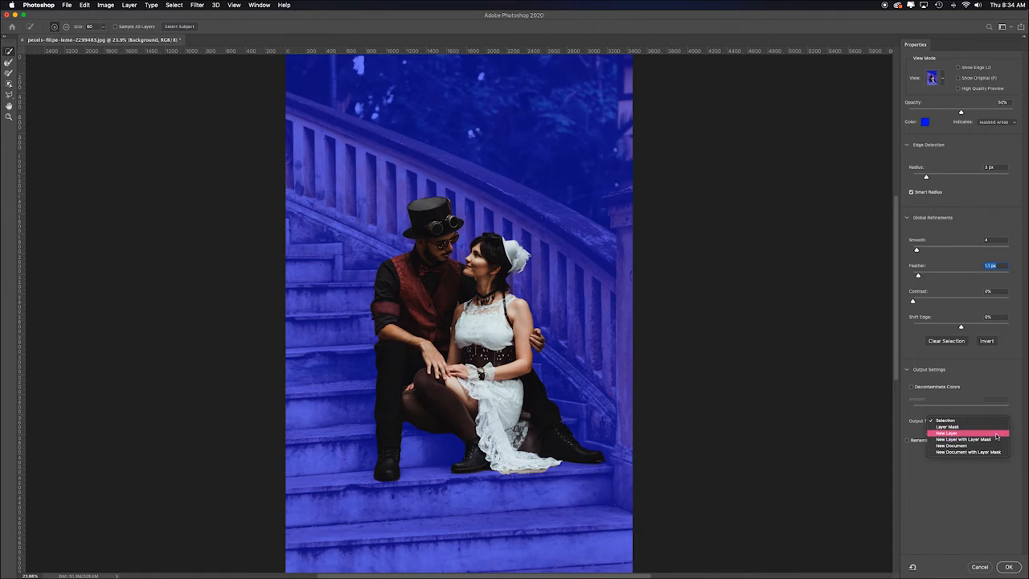
{"action": "left_click", "coordinate": [945, 419]}
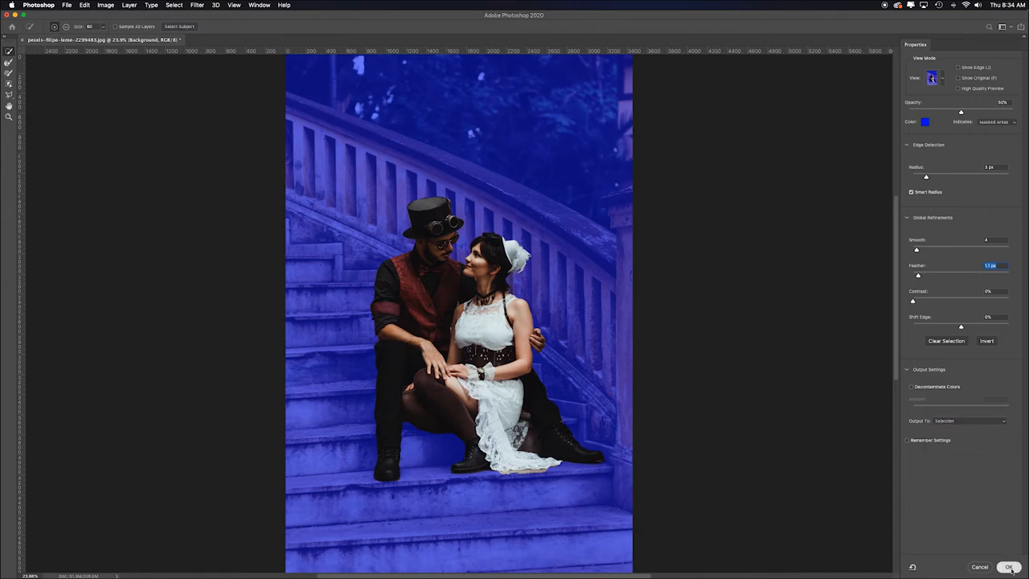
{"action": "left_click", "coordinate": [1009, 566]}
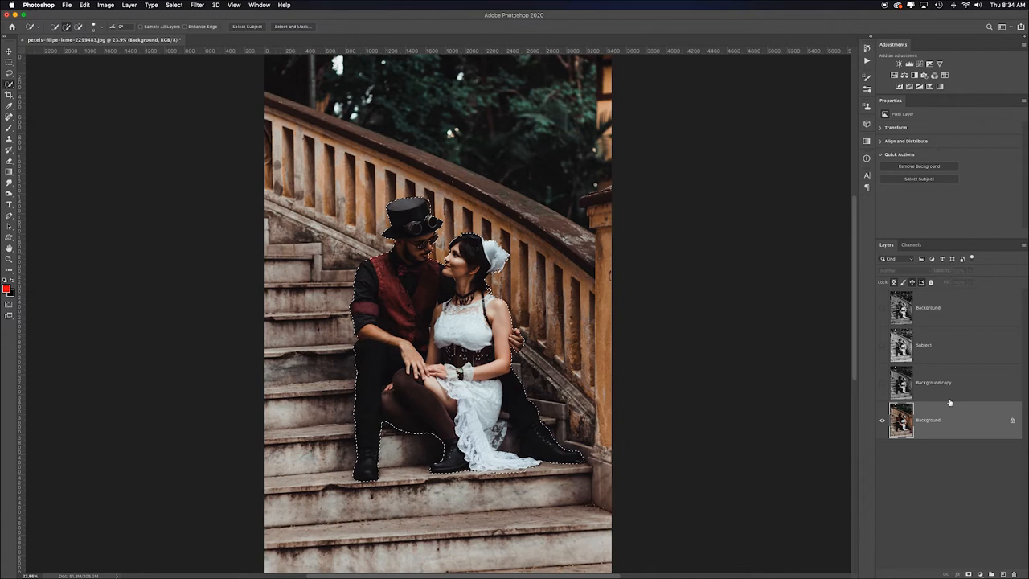
Mask the Subject layer to the couple's outline and show the gritty top layer again
{"action": "left_click", "coordinate": [924, 344]}
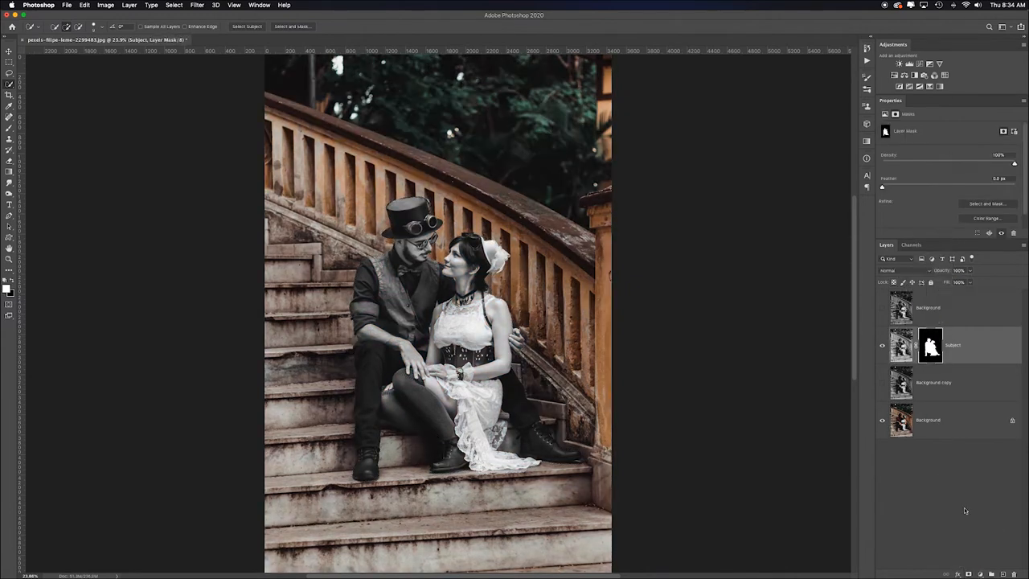
{"action": "mouse_move", "coordinate": [929, 345]}
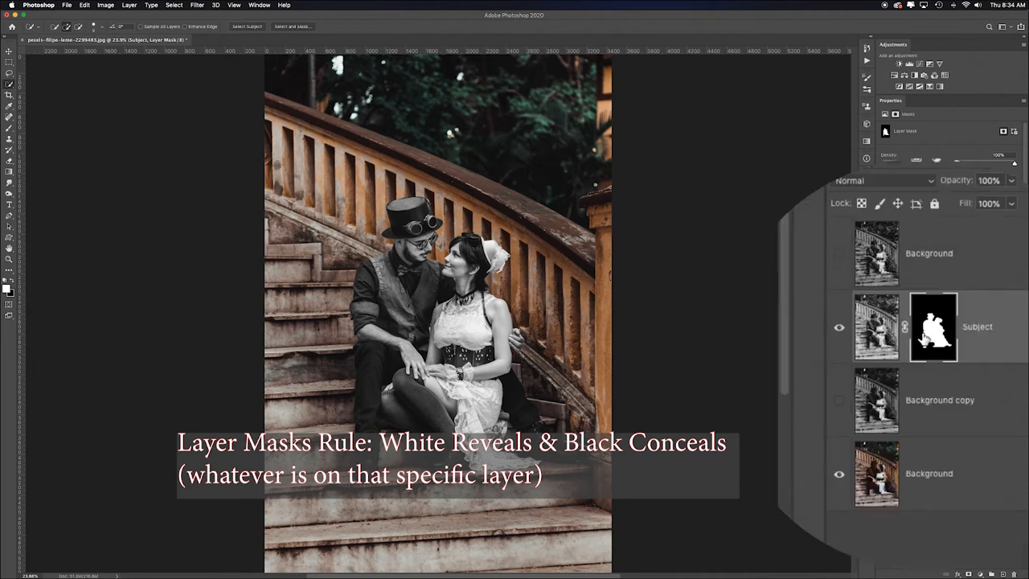
{"action": "mouse_move", "coordinate": [929, 338]}
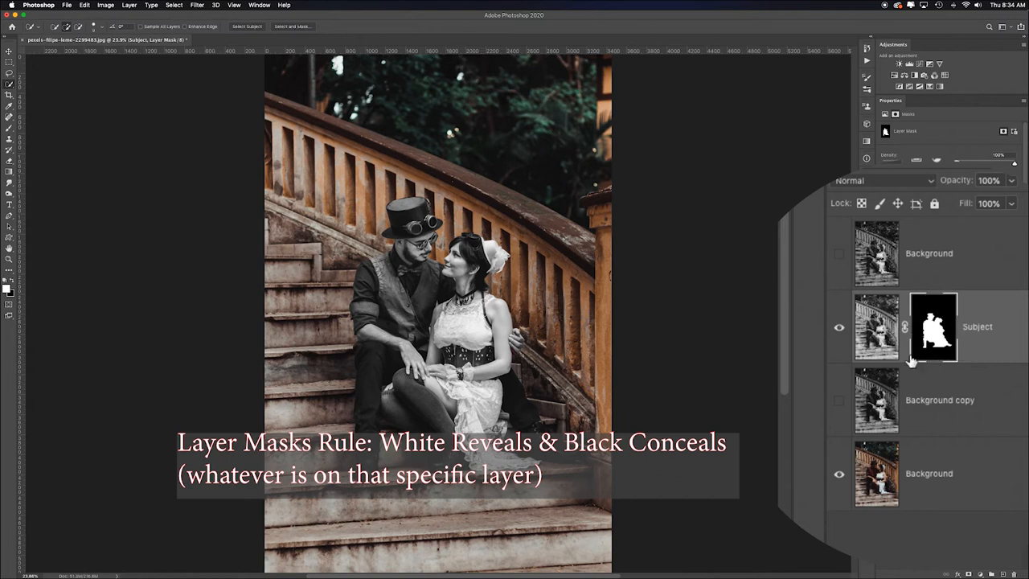
{"action": "mouse_move", "coordinate": [892, 356]}
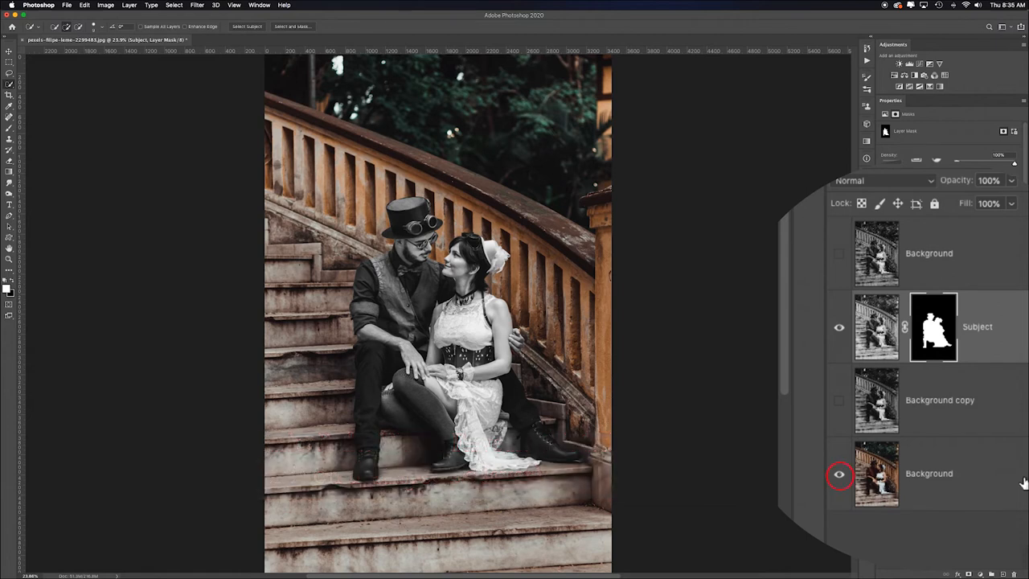
{"action": "mouse_move", "coordinate": [995, 464]}
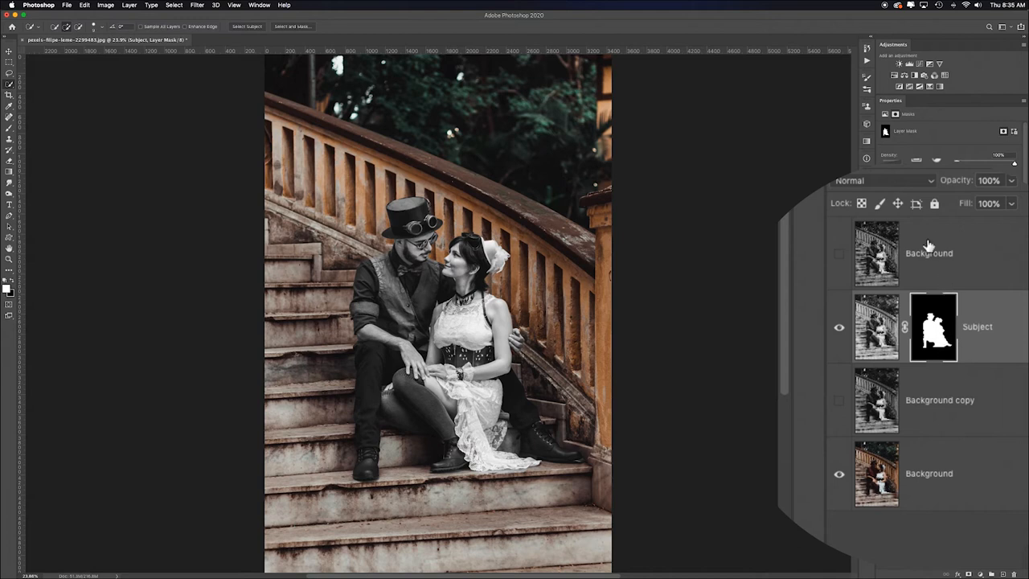
{"action": "left_click", "coordinate": [839, 254]}
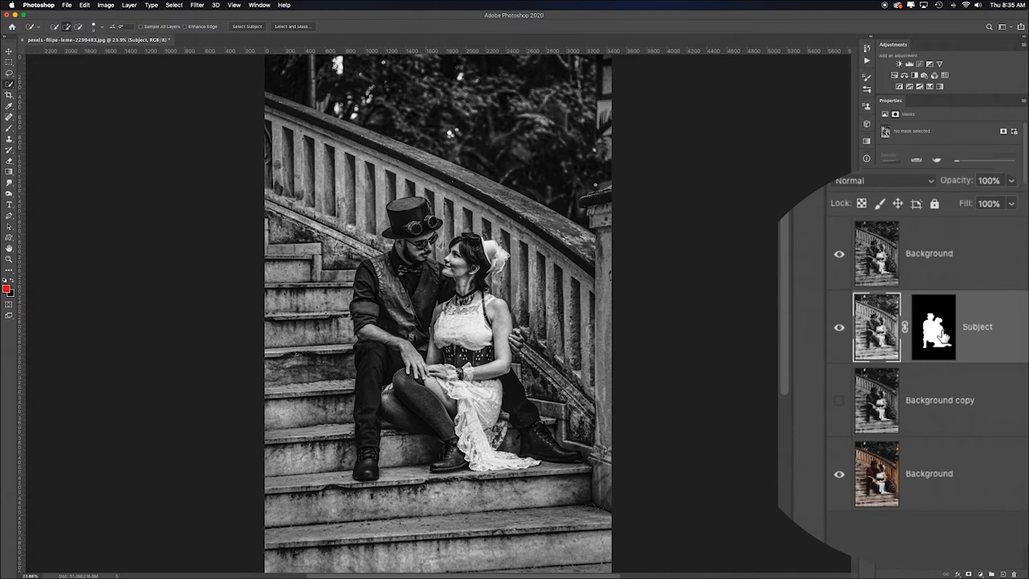
{"action": "mouse_move", "coordinate": [972, 357]}
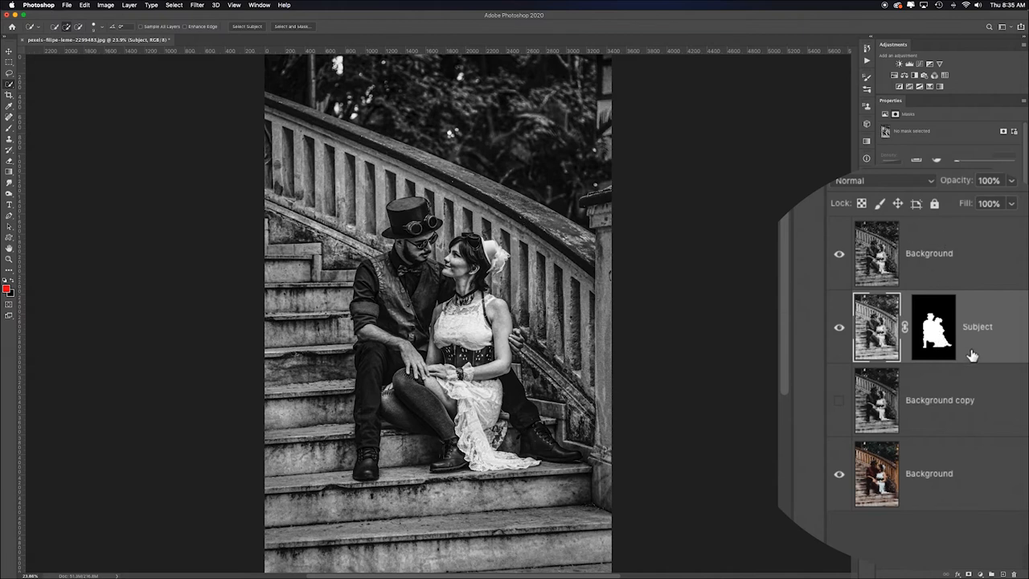
{"action": "mouse_move", "coordinate": [942, 344]}
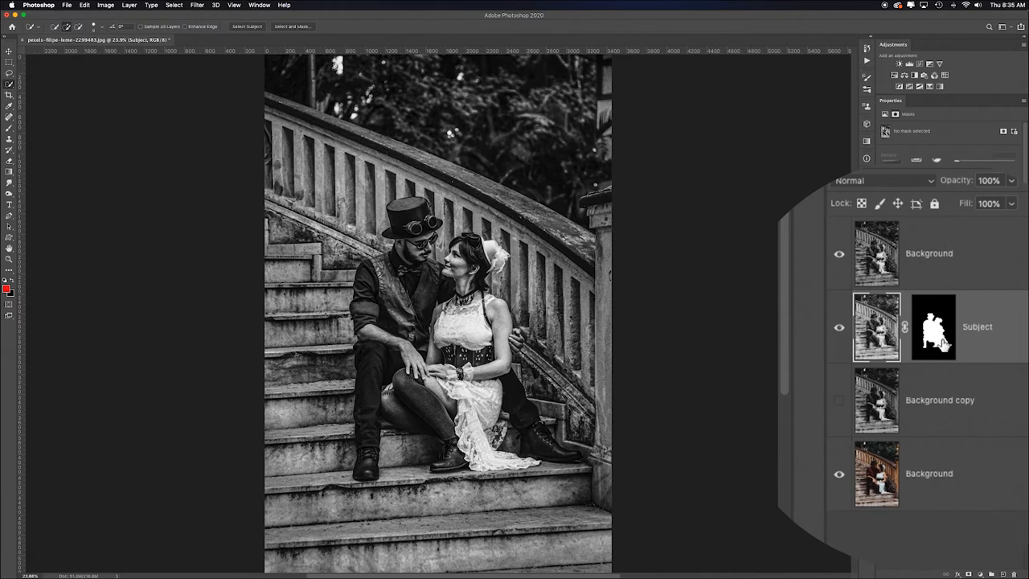
Load the Subject mask as a selection, mask the top layer with it, and invert with Cmd+I
{"action": "left_click", "coordinate": [930, 327]}
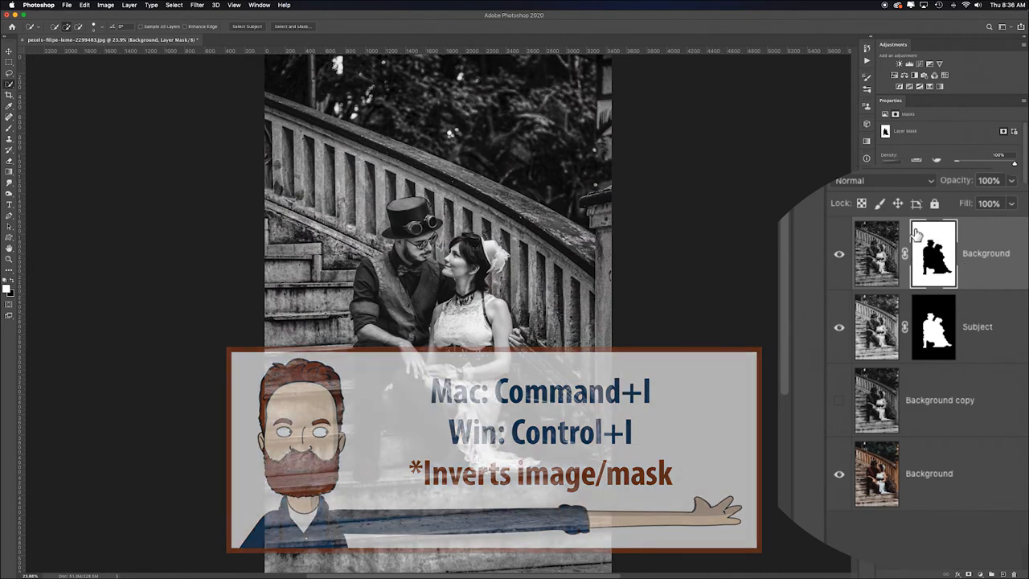
{"action": "key", "text": "cmd+i"}
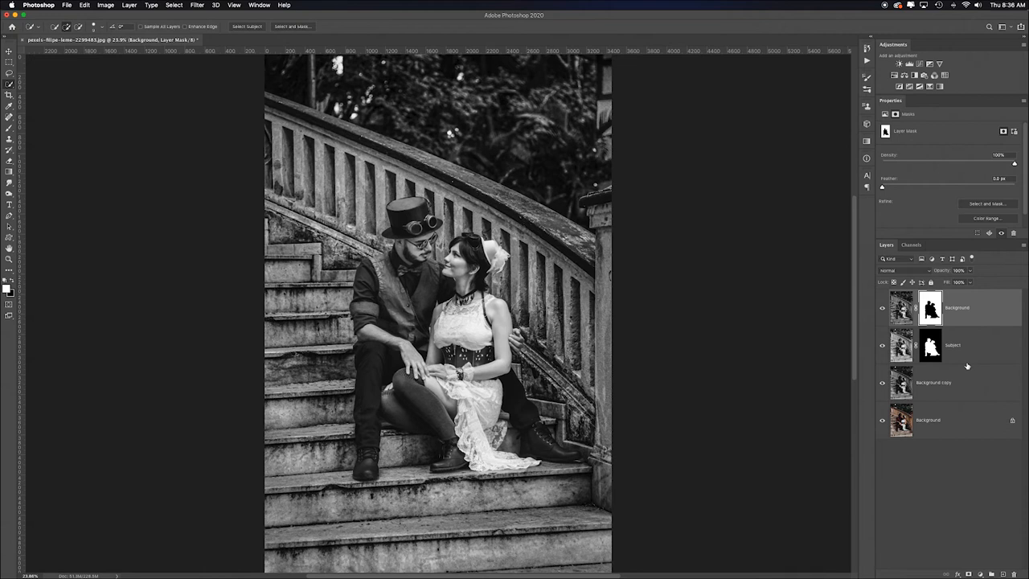
Stamp visible layers into a merged layer, duplicate it, and group the earlier layers
{"action": "key", "text": "cmd+alt+shift+e"}
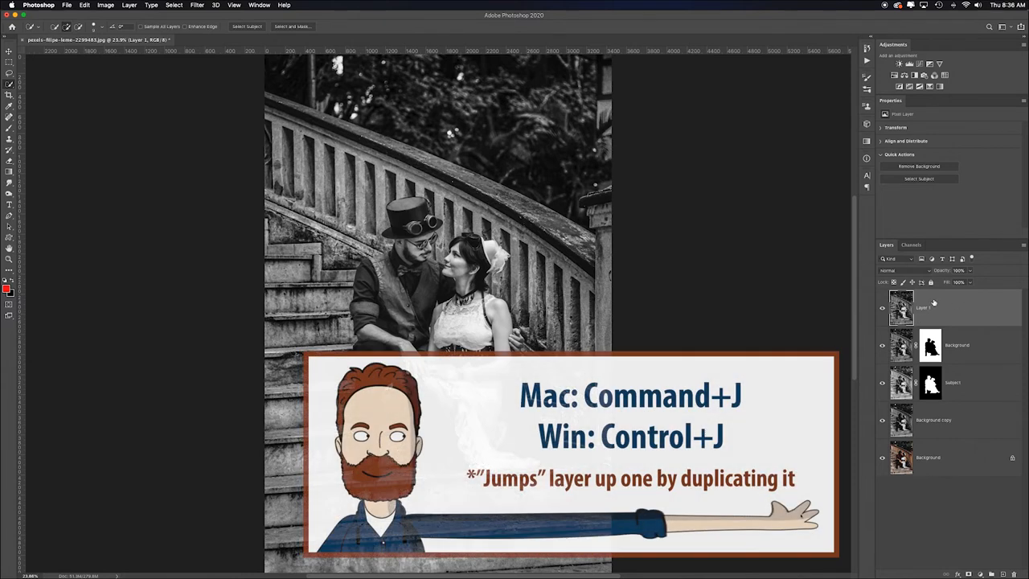
{"action": "key", "text": "cmd+j"}
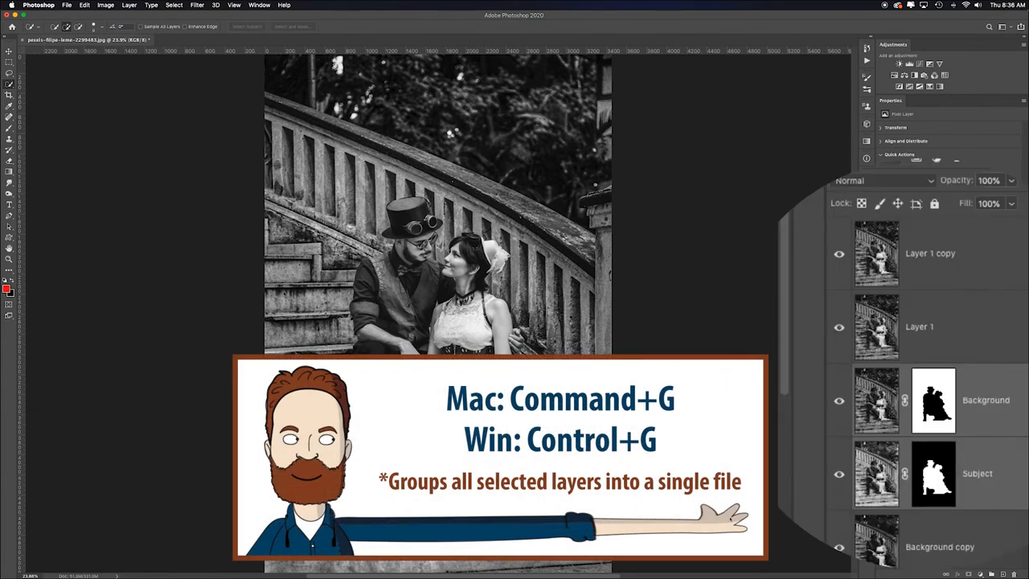
{"action": "key", "text": "cmd+g"}
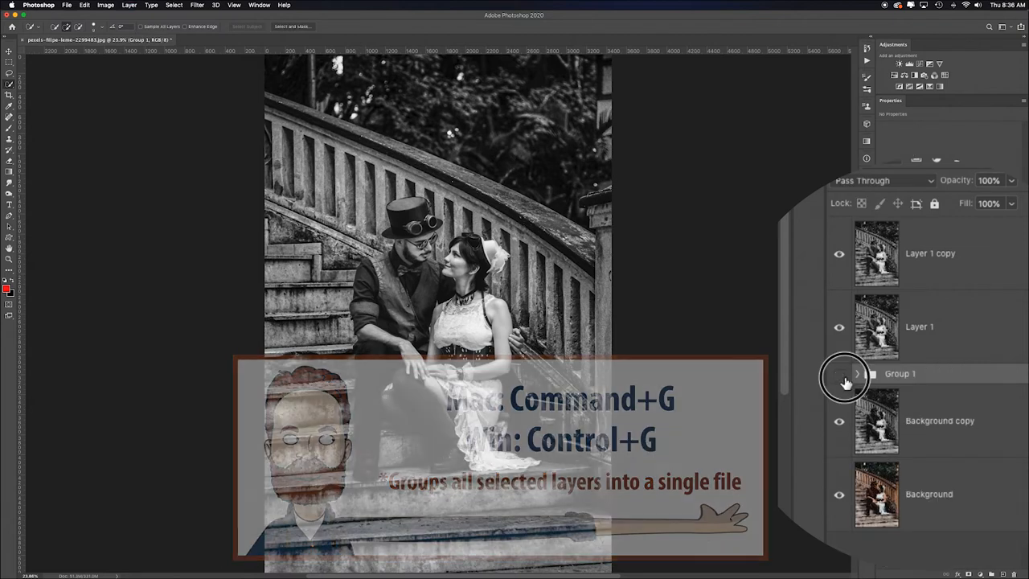
Rename the layer below Layer 1 copy to NewOG
{"action": "double_click", "coordinate": [919, 327]}
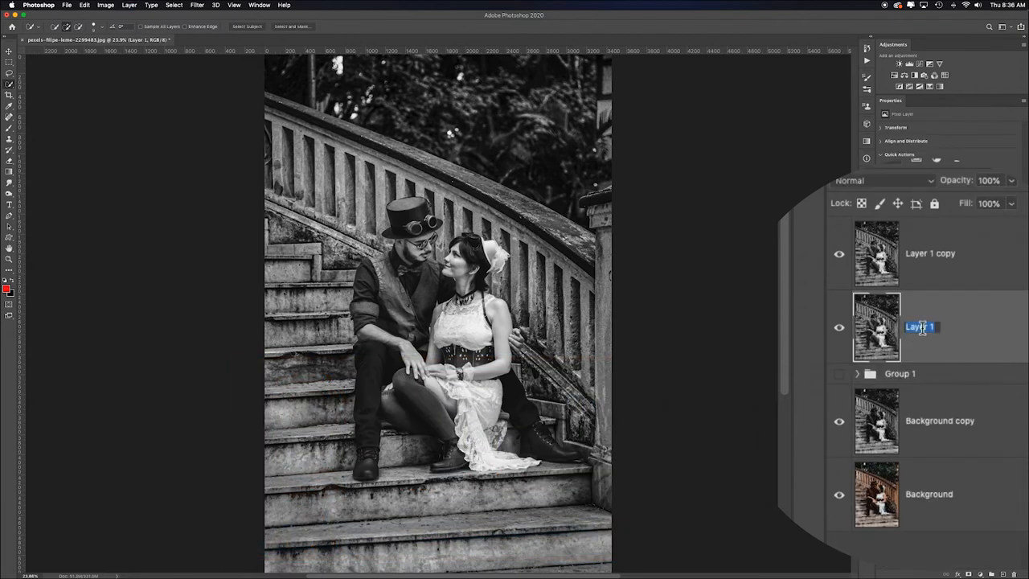
{"action": "type", "text": "NewOG"}
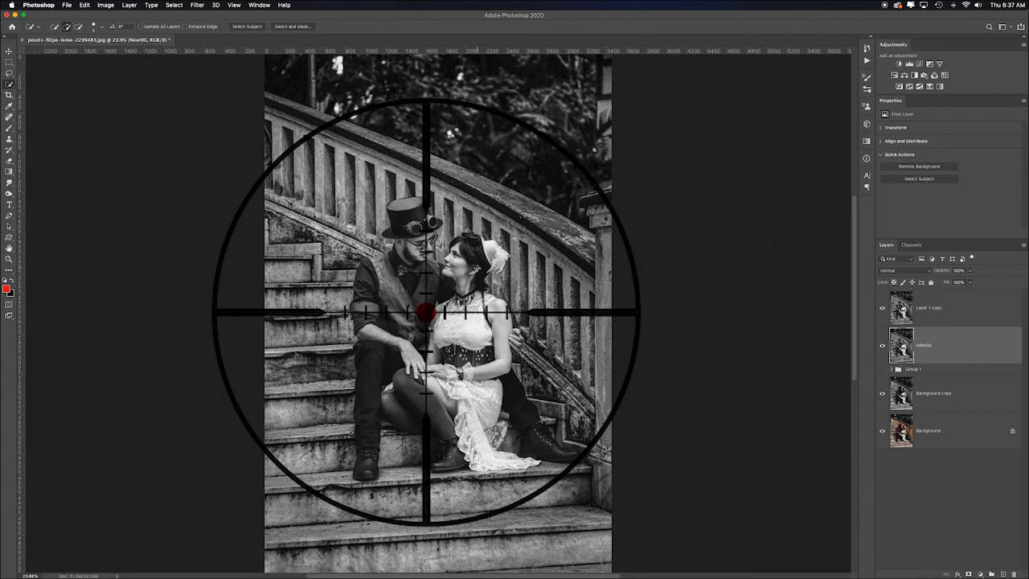
Frame a 4:5 portrait crop around the couple on the stairs with the Crop tool
{"action": "key", "text": "c"}
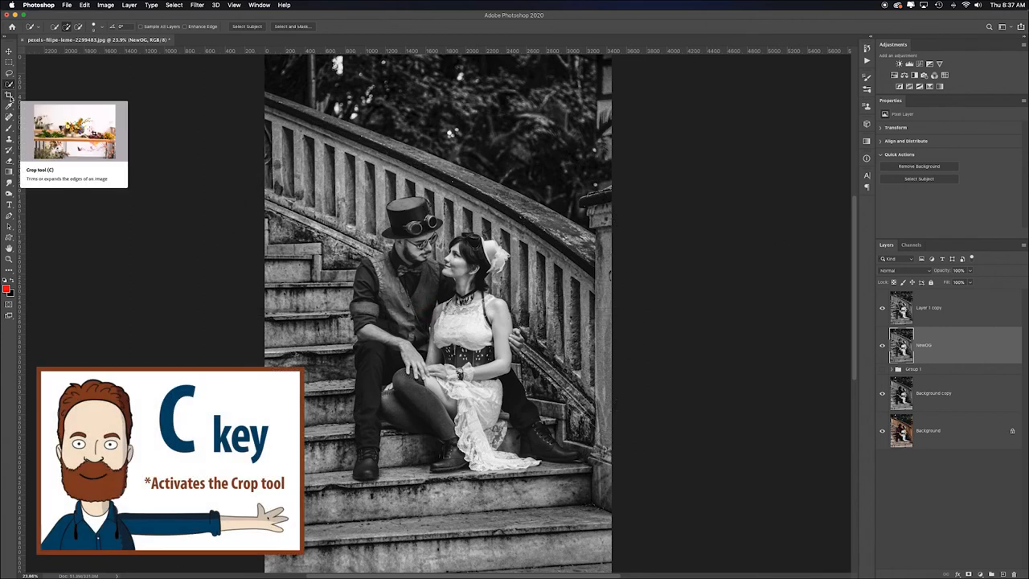
{"action": "key", "text": "c"}
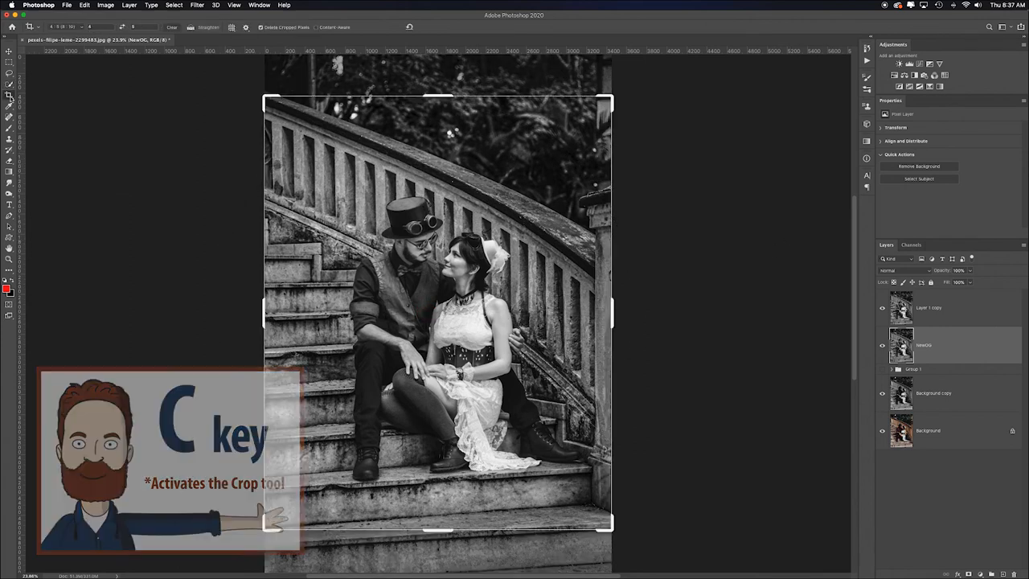
{"action": "left_click", "coordinate": [63, 26]}
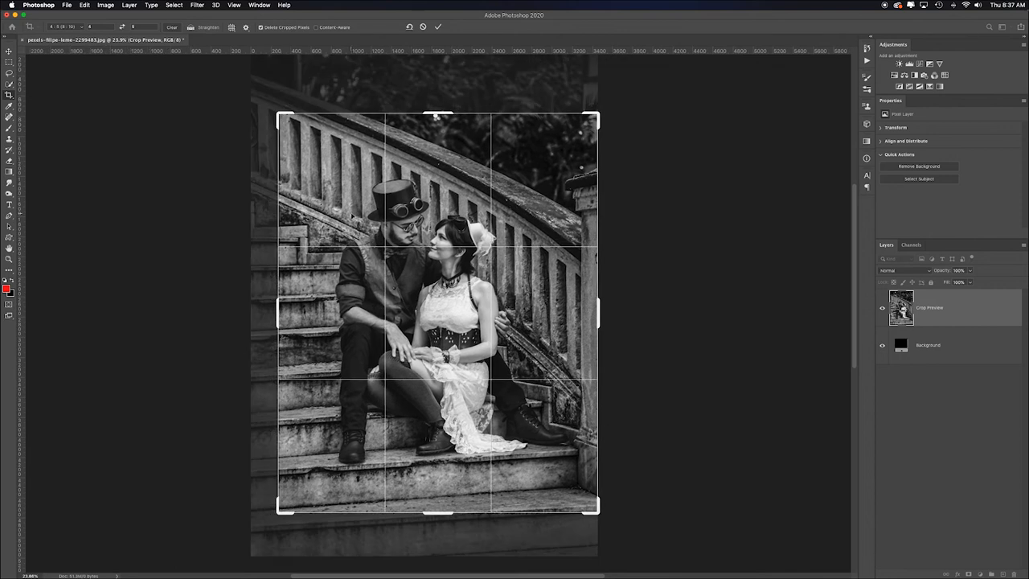
{"action": "mouse_move", "coordinate": [434, 267]}
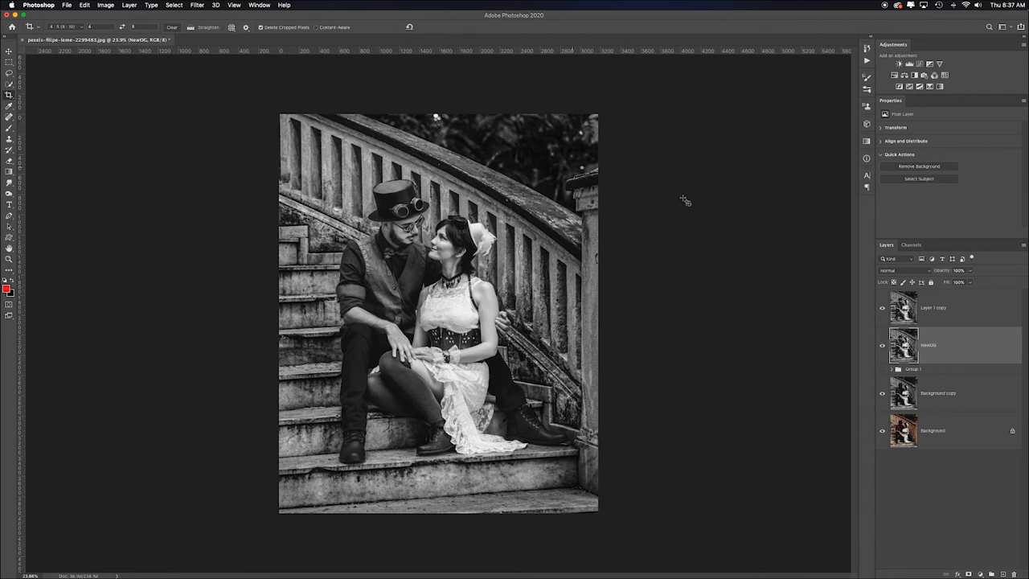
Select the top Layer 1 copy layer to heal spots on it
{"action": "left_click", "coordinate": [932, 307]}
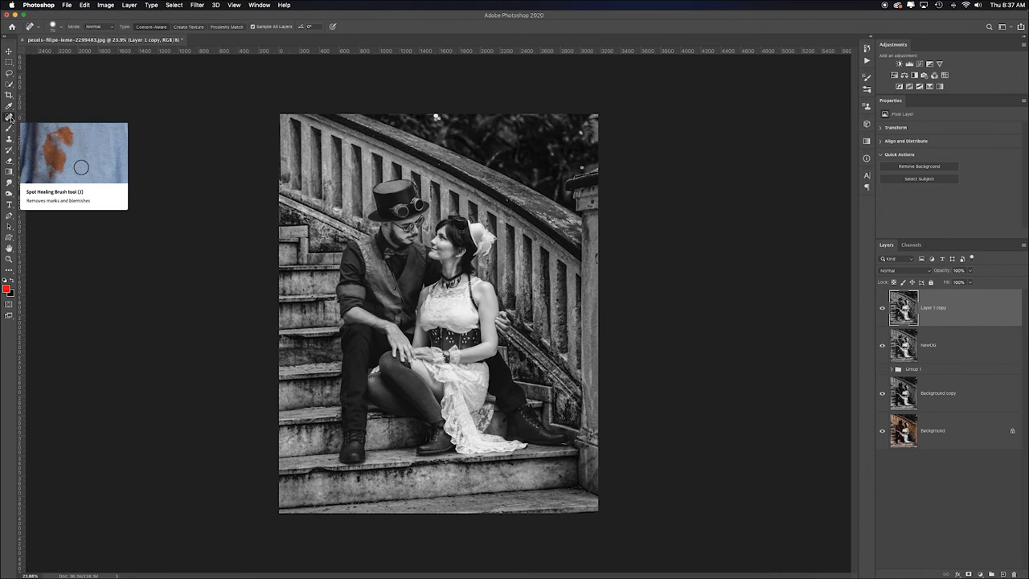
{"action": "mouse_move", "coordinate": [434, 118]}
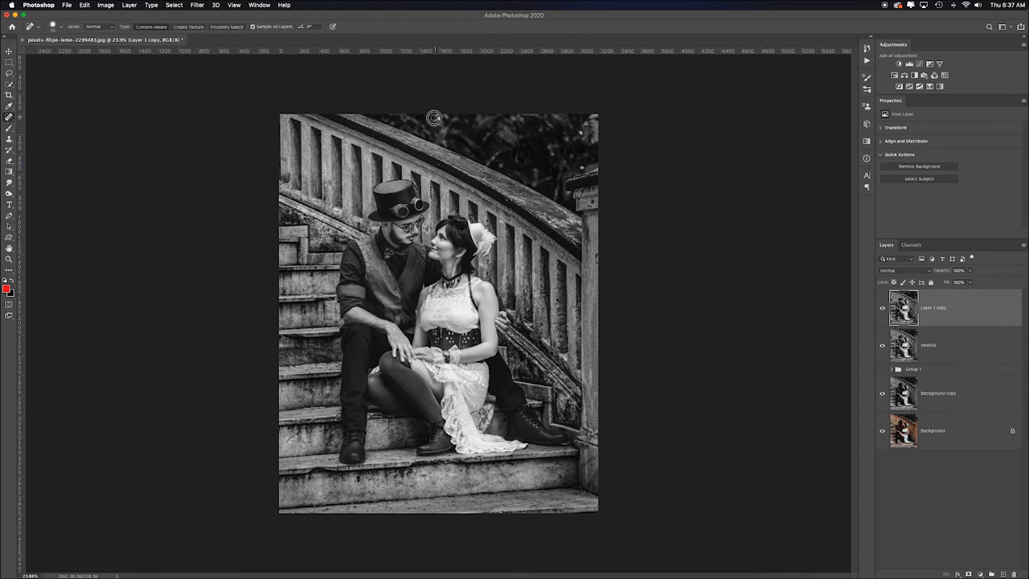
{"action": "mouse_move", "coordinate": [492, 135]}
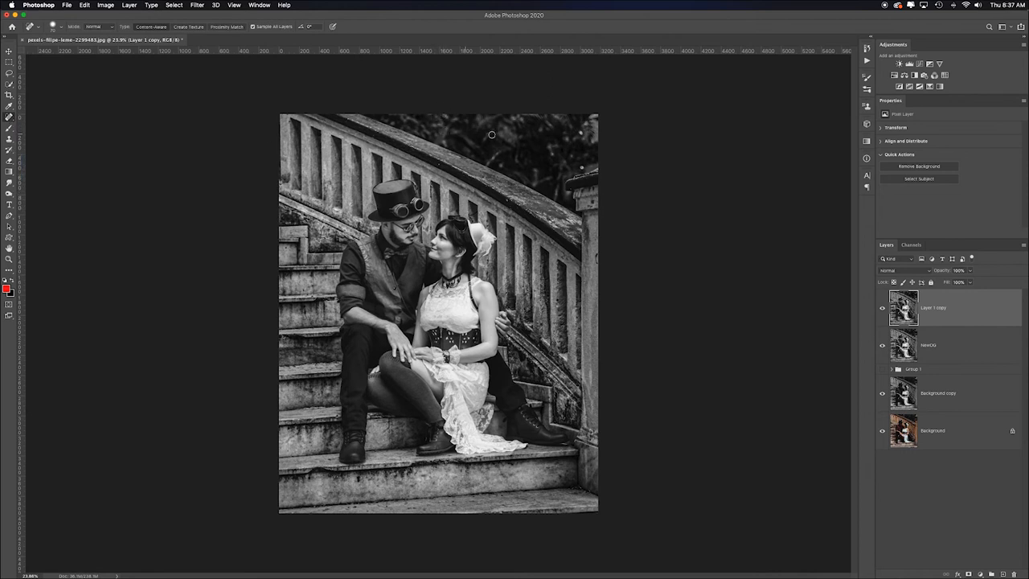
{"action": "mouse_move", "coordinate": [580, 169]}
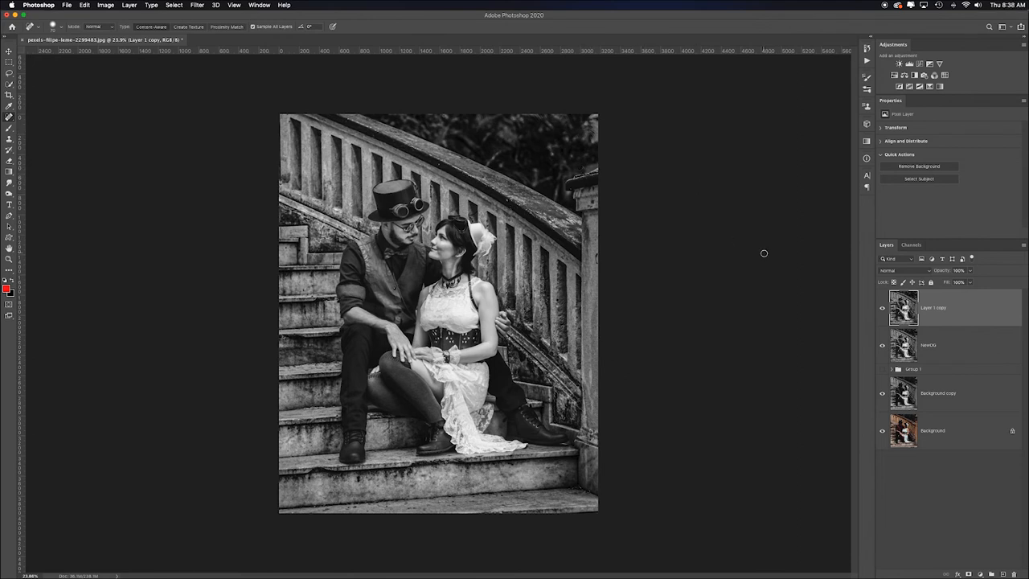
{"action": "mouse_move", "coordinate": [702, 165]}
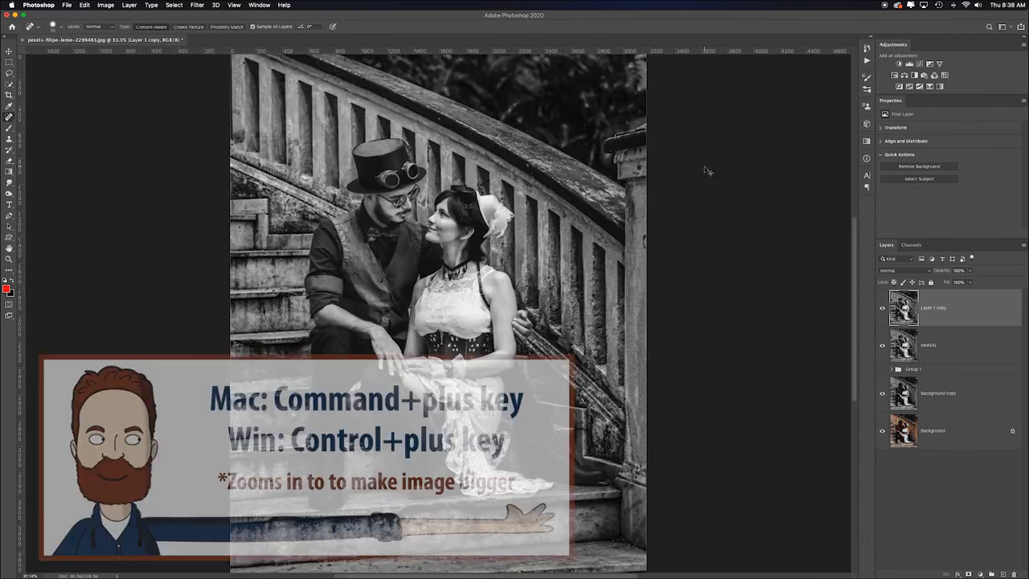
Burn the shadows around the man's vest and the couple's hands with the Burn tool
{"action": "key", "text": "cmd+plus"}
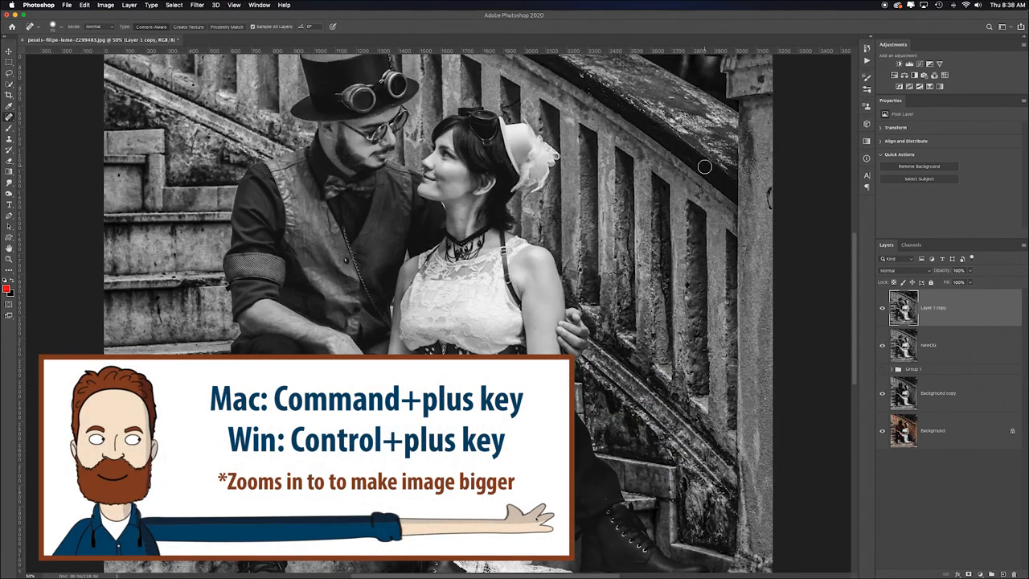
{"action": "key", "text": "cmd+plus"}
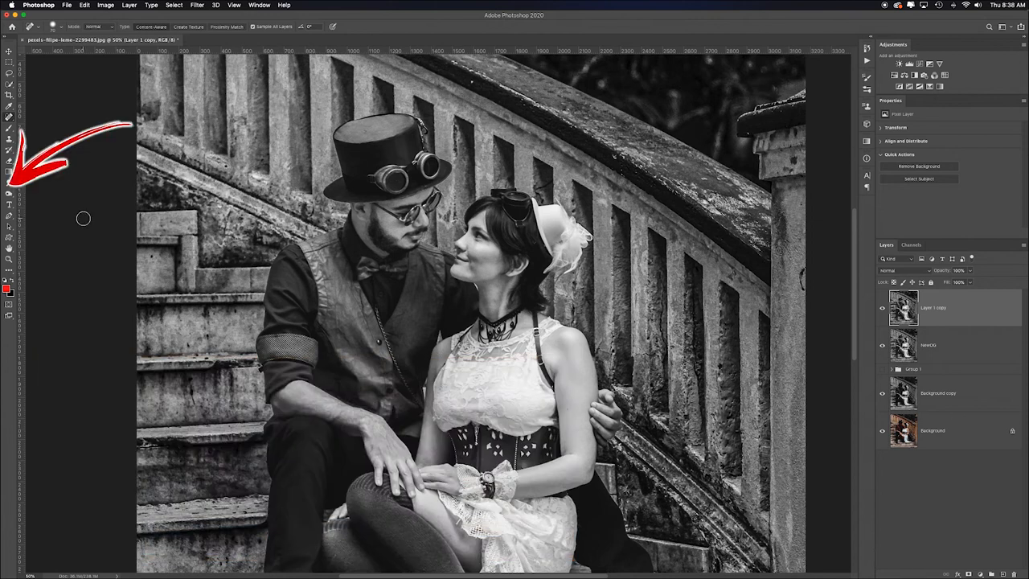
{"action": "left_click", "coordinate": [10, 194]}
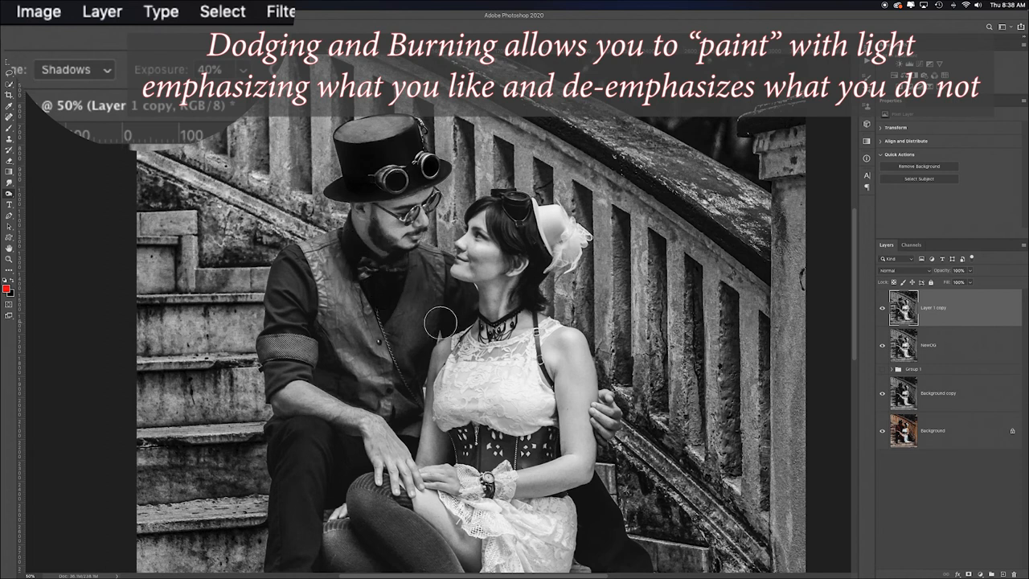
{"action": "left_click_drag", "start_coordinate": [440, 323], "coordinate": [398, 411]}
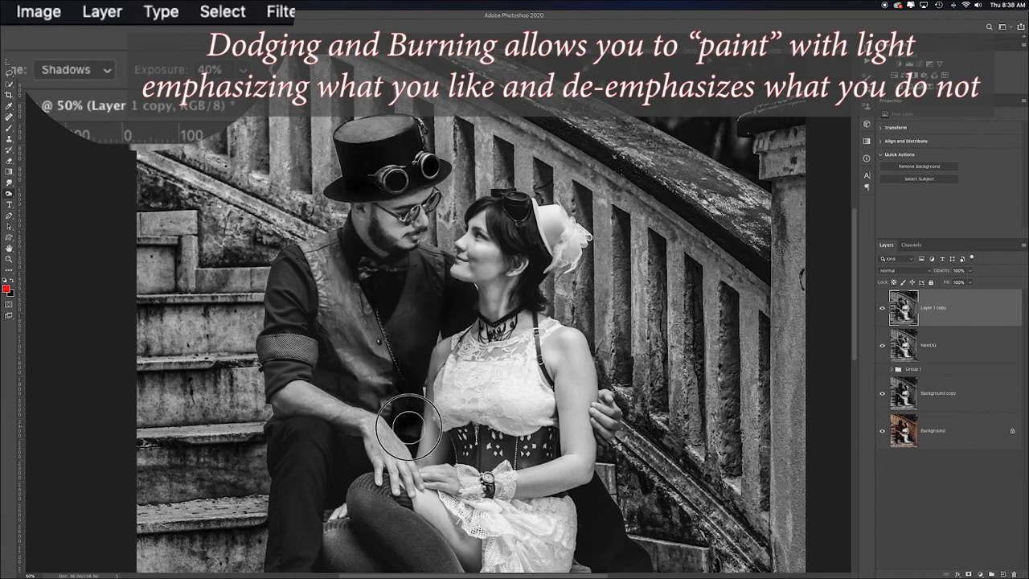
{"action": "left_click_drag", "start_coordinate": [410, 426], "coordinate": [320, 325]}
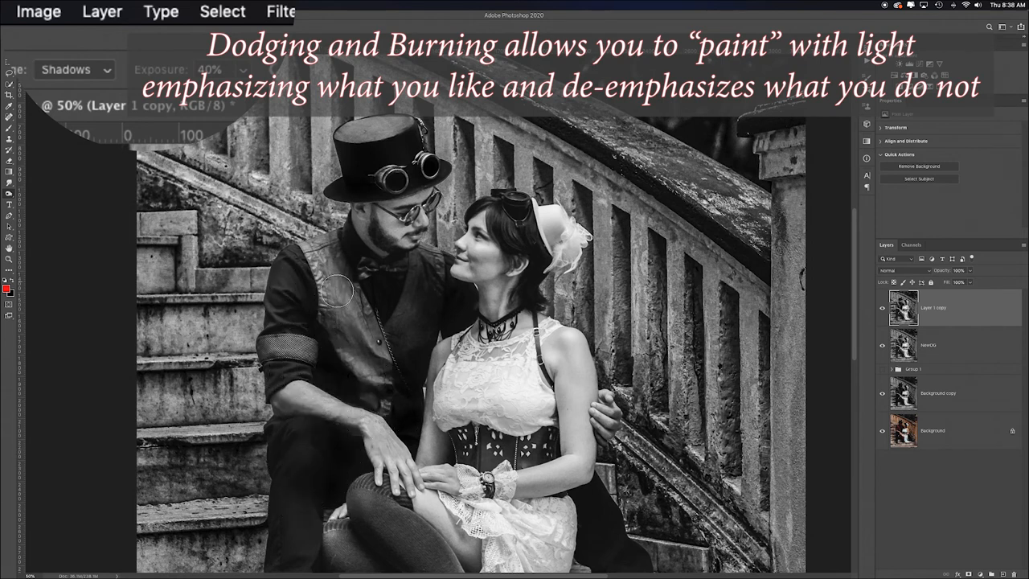
{"action": "mouse_move", "coordinate": [463, 453]}
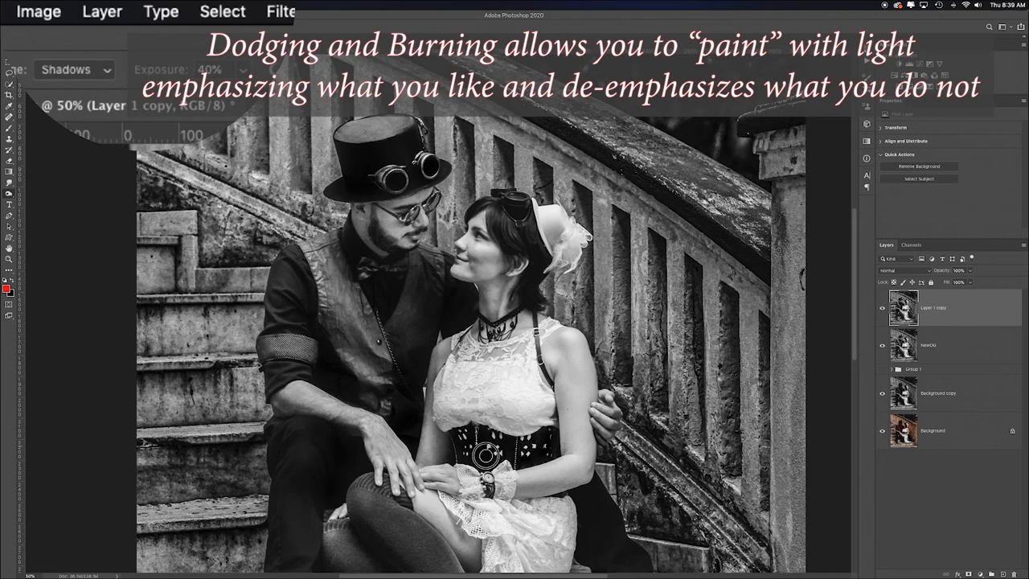
{"action": "scroll", "scroll_direction": "down", "scroll_amount": 3}
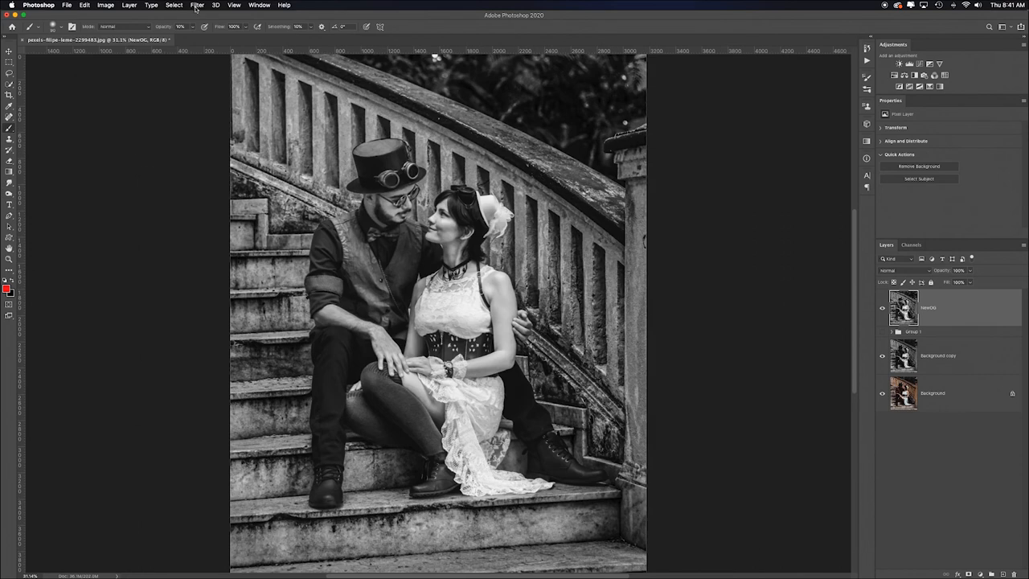
Toggle the burned top layer's visibility to compare, then select Background copy
{"action": "left_click", "coordinate": [196, 5]}
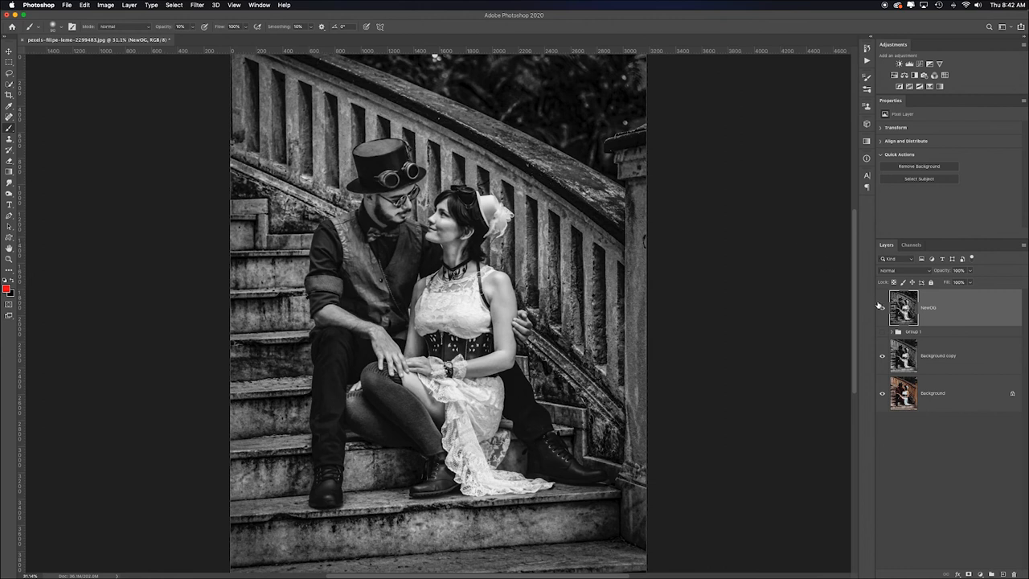
{"action": "left_click", "coordinate": [881, 307]}
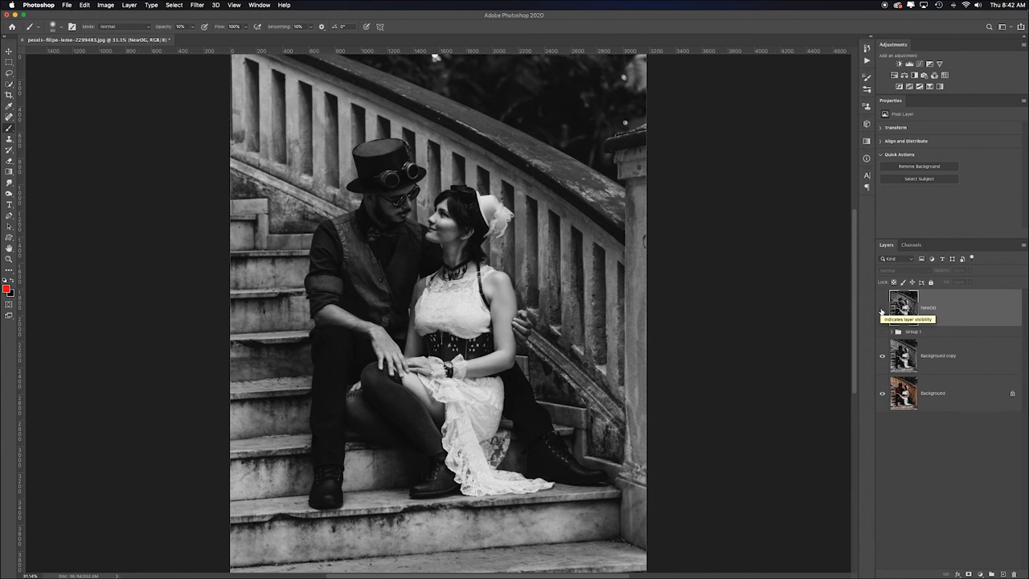
{"action": "left_click", "coordinate": [881, 308]}
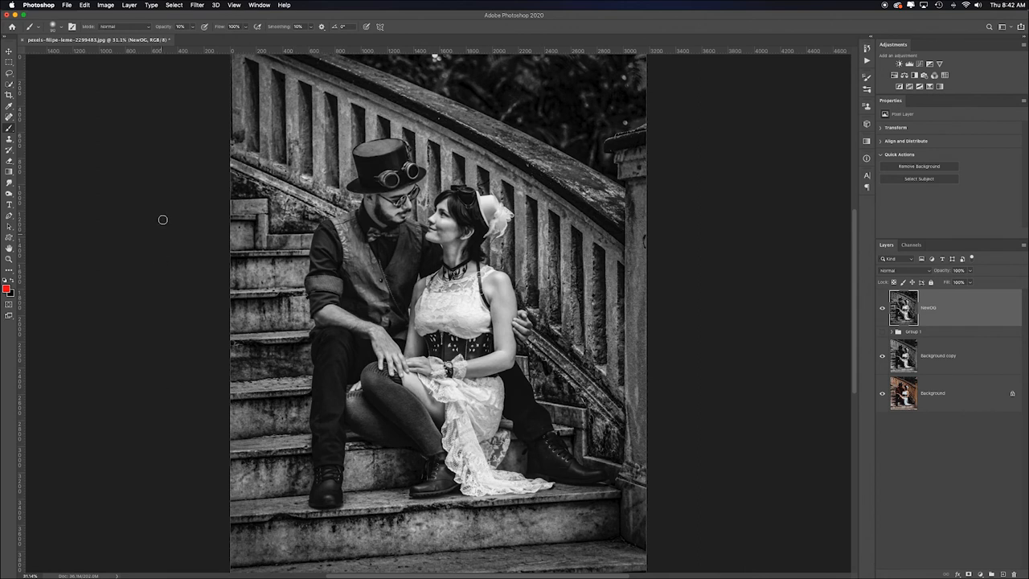
{"action": "mouse_move", "coordinate": [577, 222]}
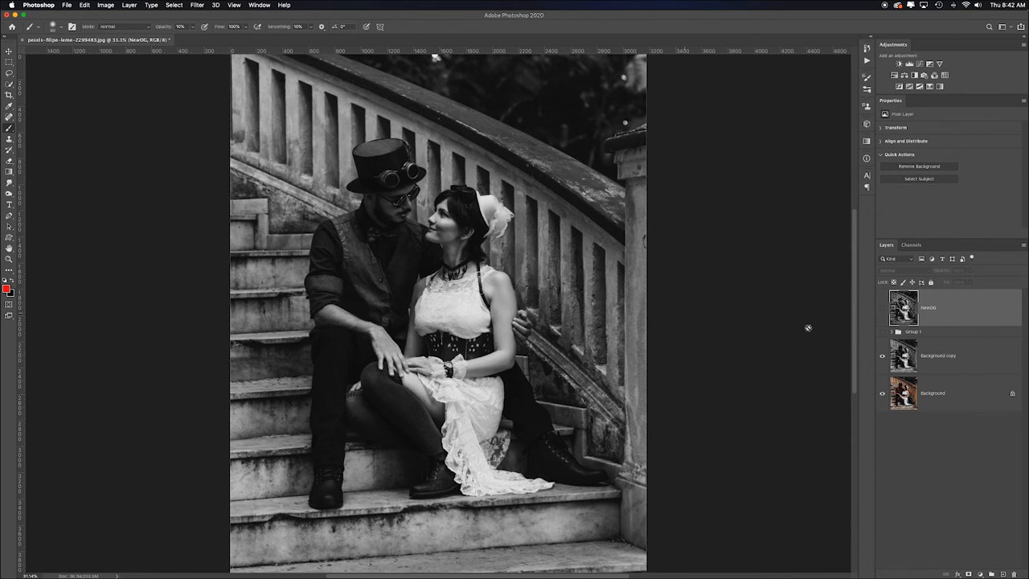
{"action": "left_click", "coordinate": [935, 355]}
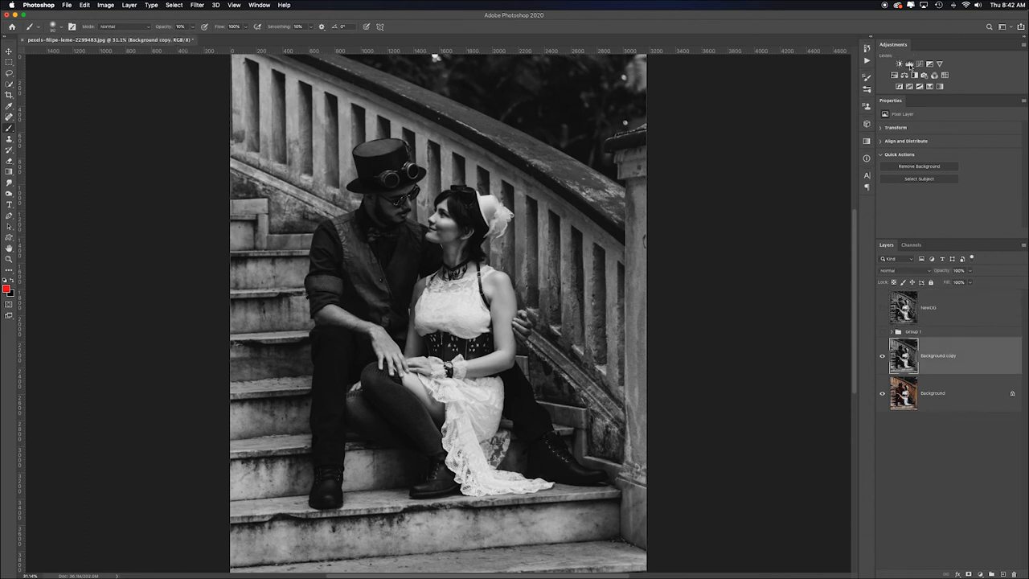
Add a Levels adjustment above Background copy, pull highlights left, and reshow the top layer
{"action": "left_click", "coordinate": [910, 65]}
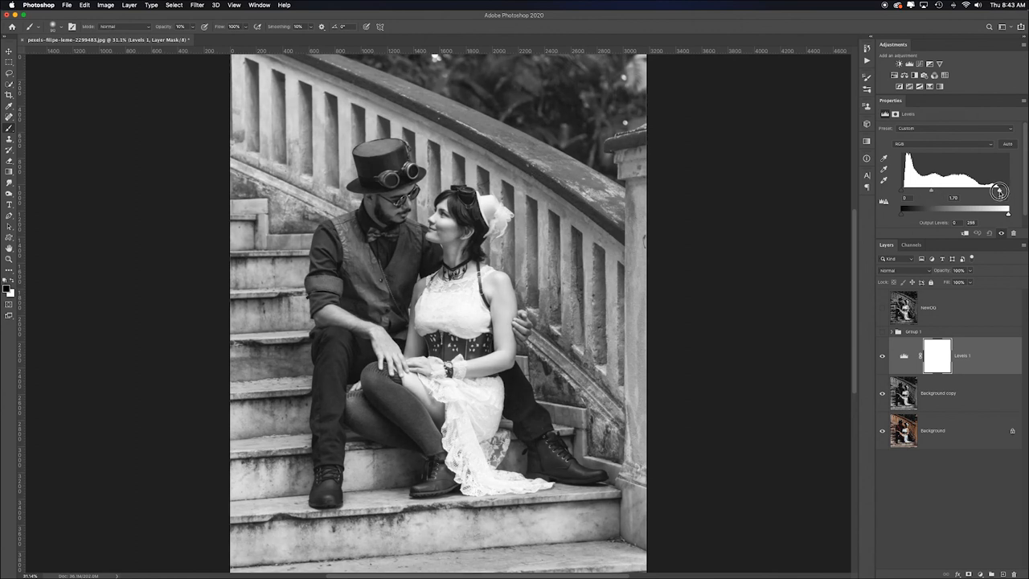
{"action": "left_click_drag", "start_coordinate": [1006, 189], "coordinate": [997, 189]}
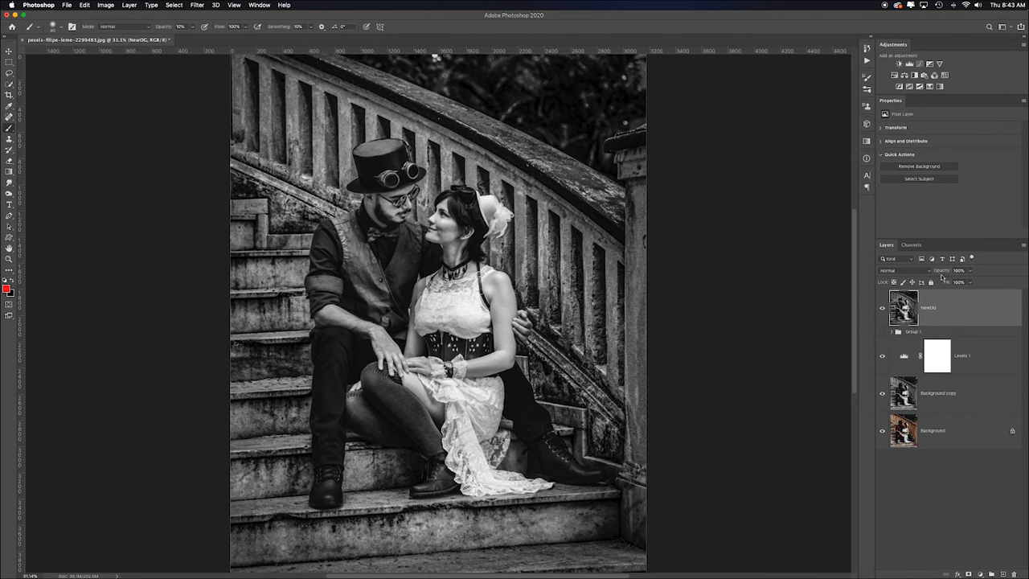
{"action": "left_click", "coordinate": [958, 270]}
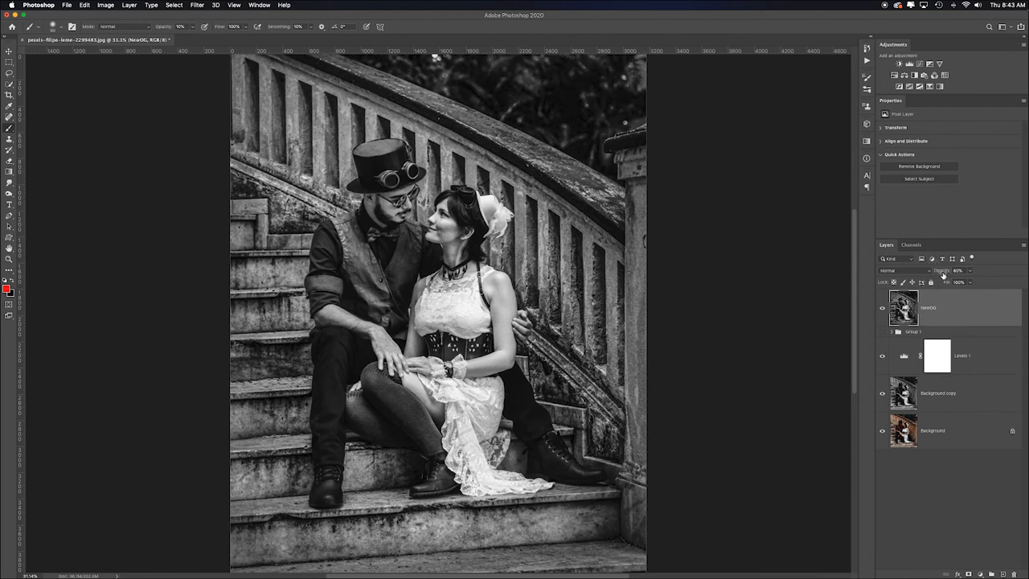
{"action": "left_click", "coordinate": [958, 270]}
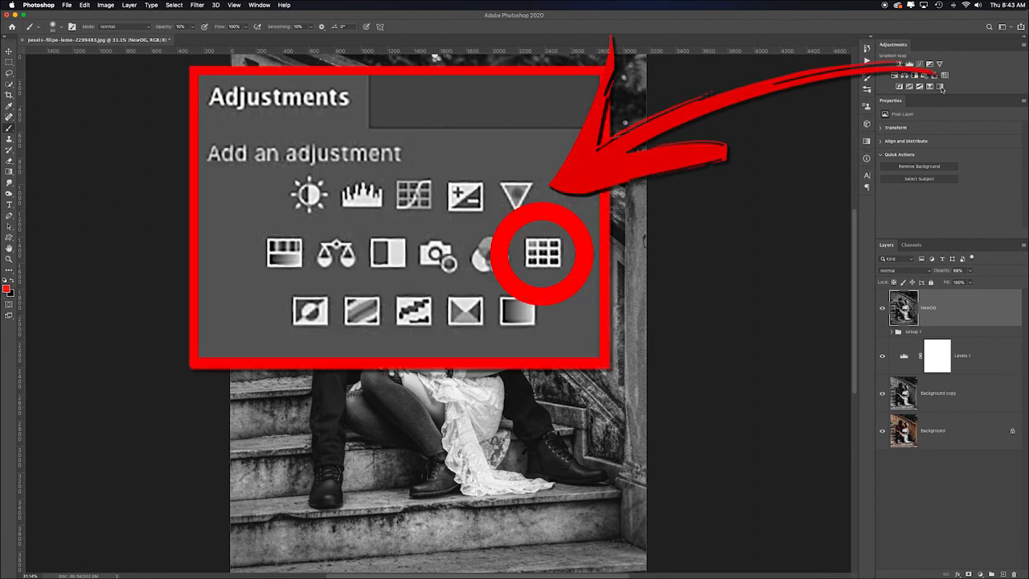
Add a Color Lookup adjustment with a 3DLUT and remove its blue tint, keeping contrast
{"action": "left_click", "coordinate": [544, 252]}
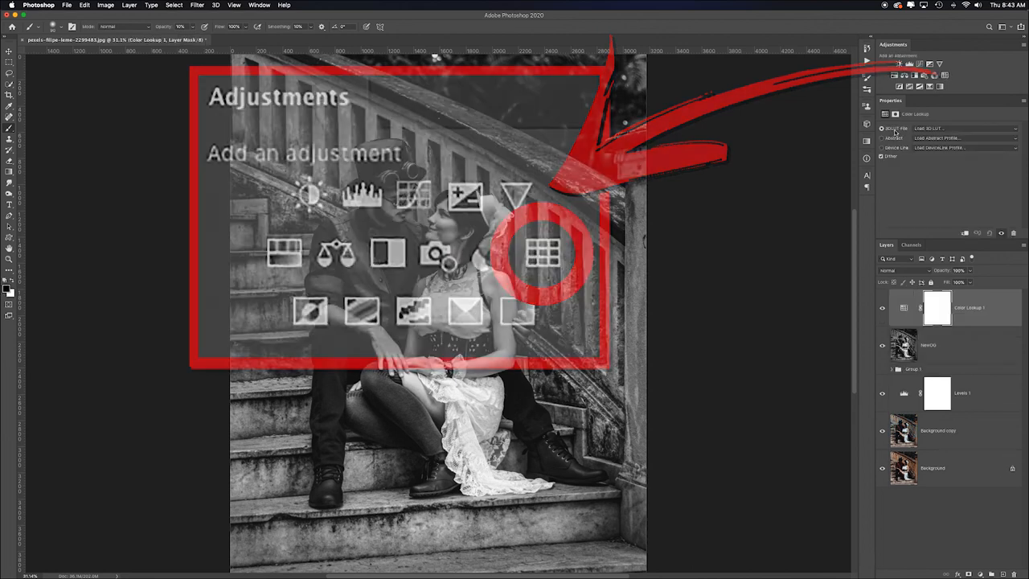
{"action": "left_click", "coordinate": [964, 128]}
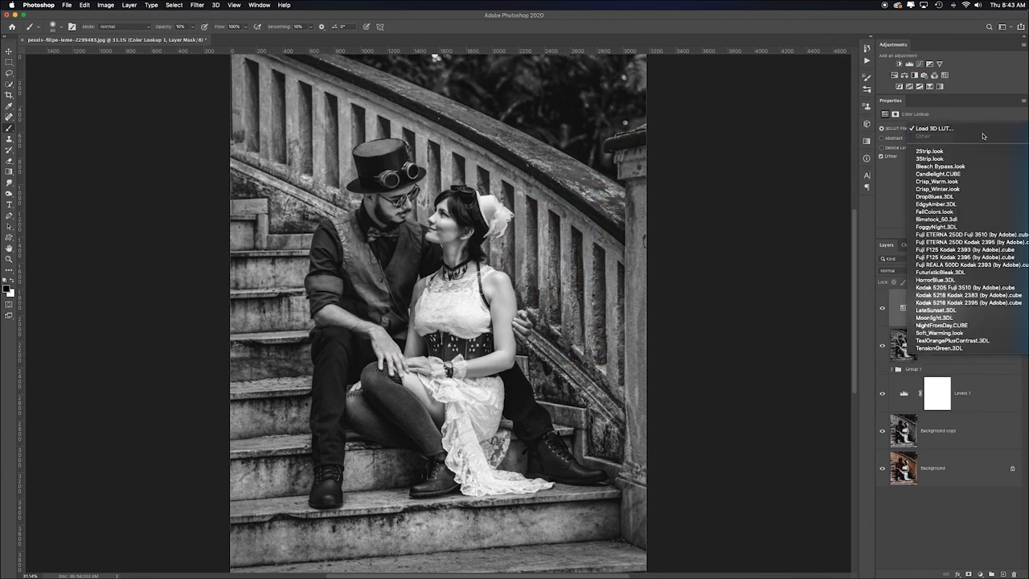
{"action": "left_click", "coordinate": [937, 188]}
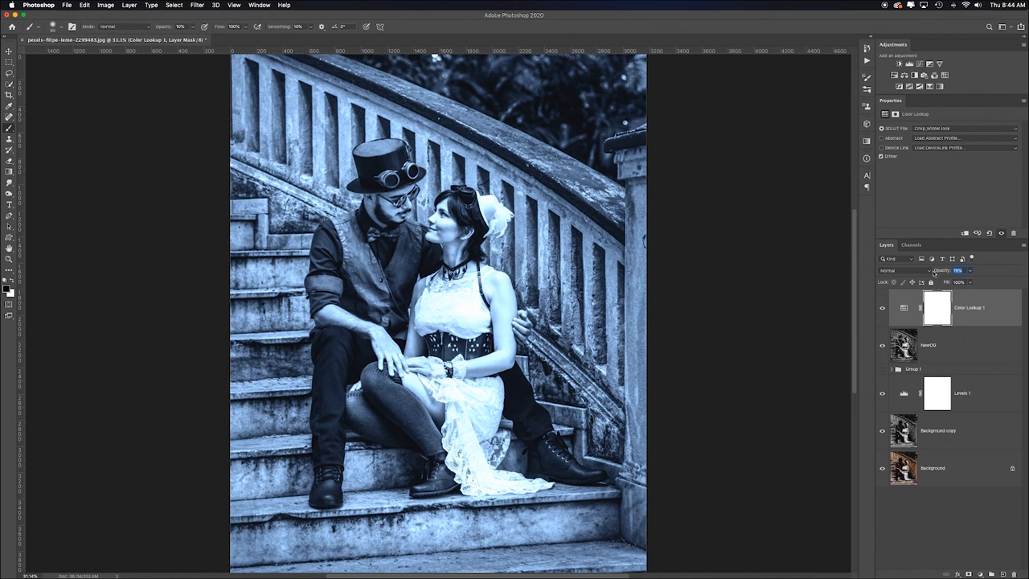
{"action": "left_click", "coordinate": [881, 307]}
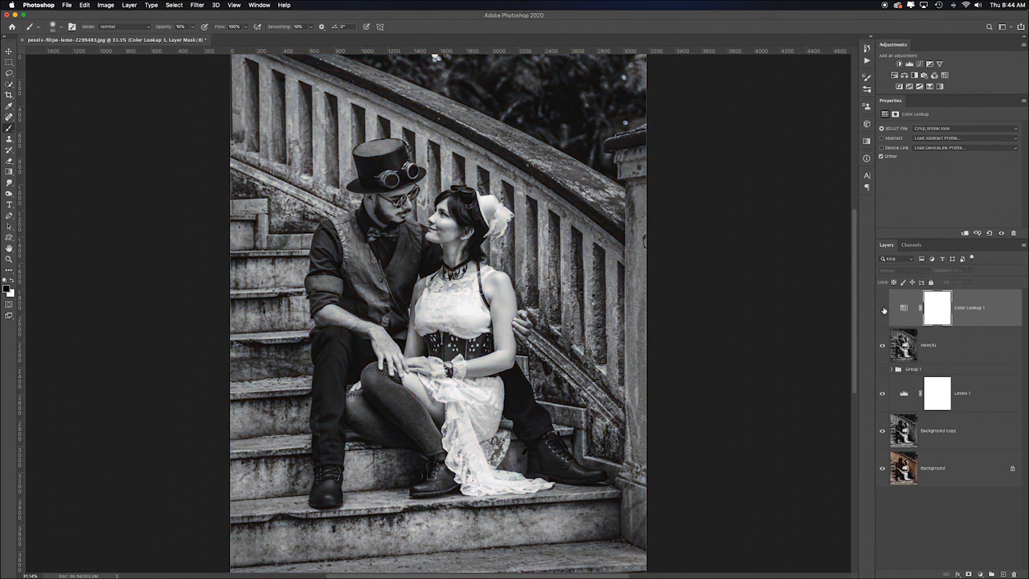